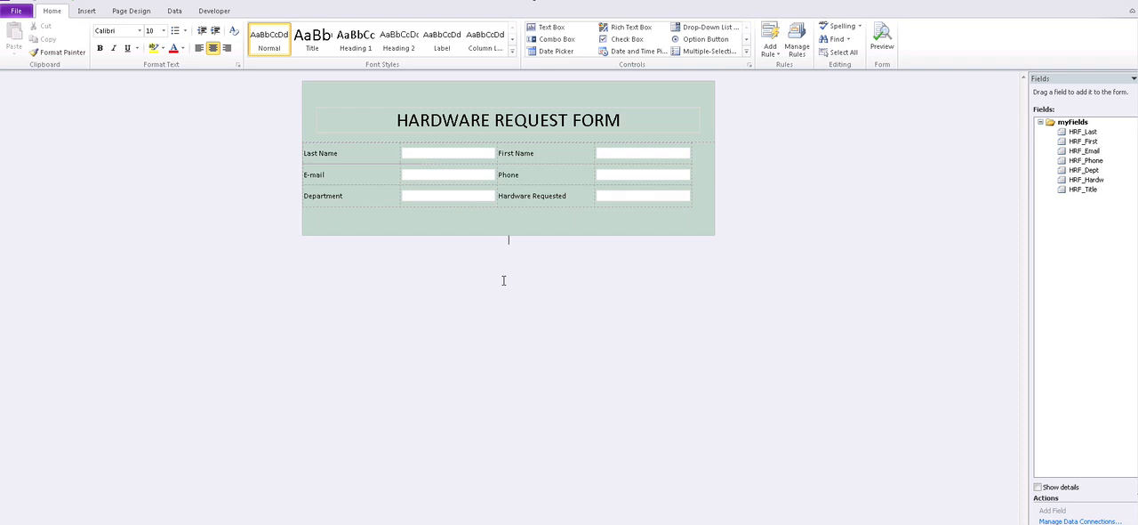
pyautogui.moveTo(541, 279)
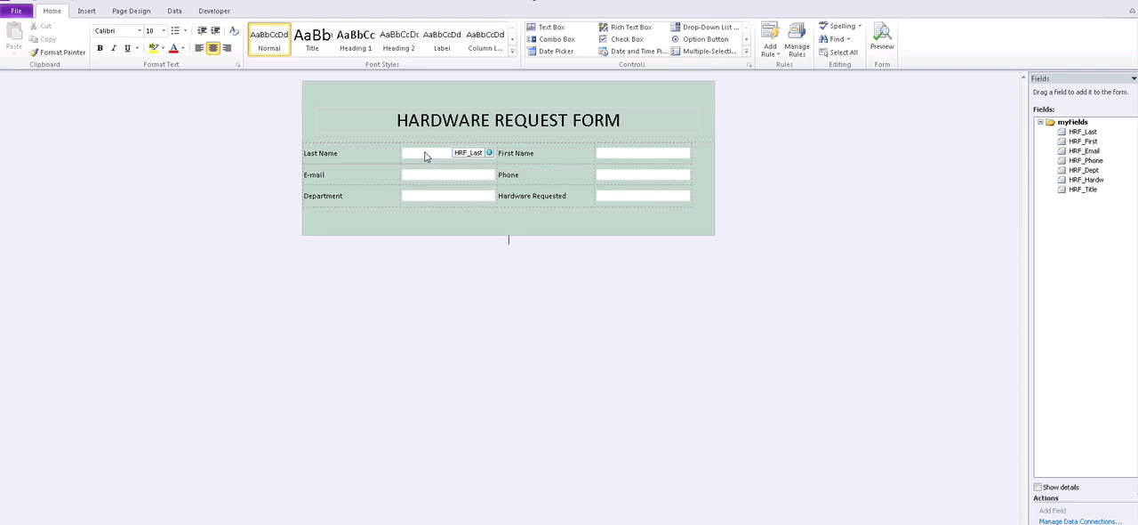
pyautogui.moveTo(467, 161)
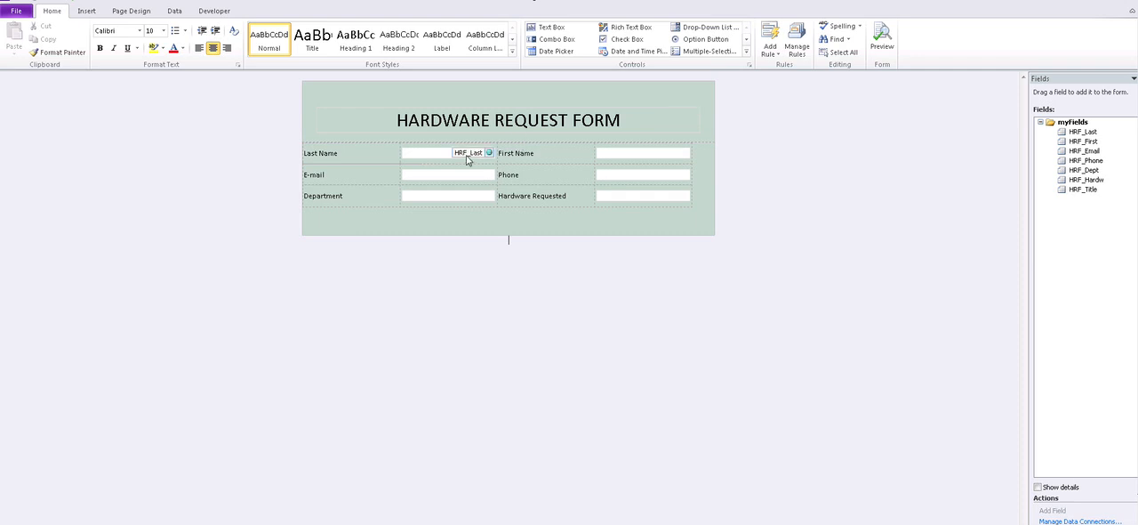
pyautogui.moveTo(431, 160)
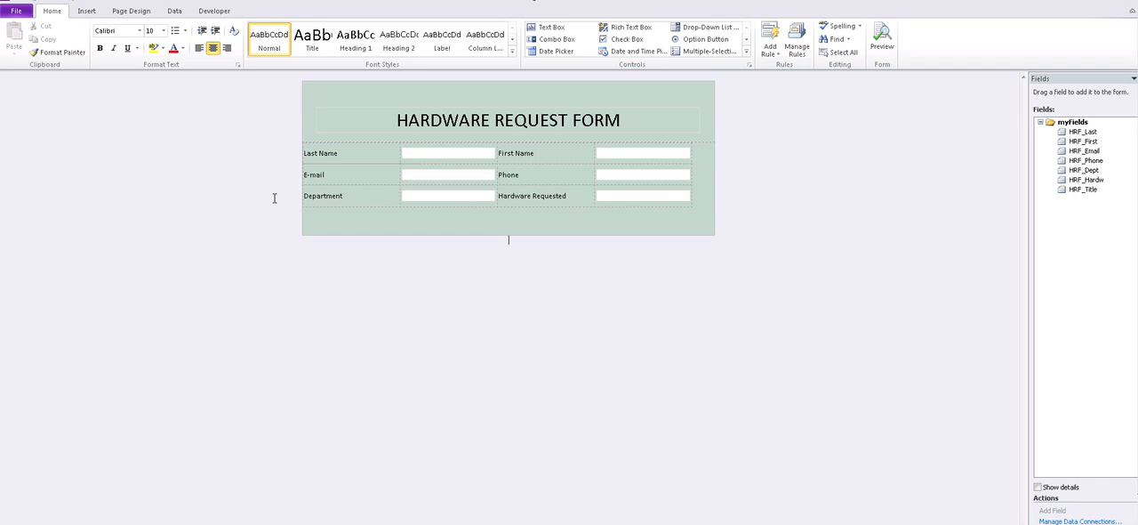
pyautogui.moveTo(311, 163)
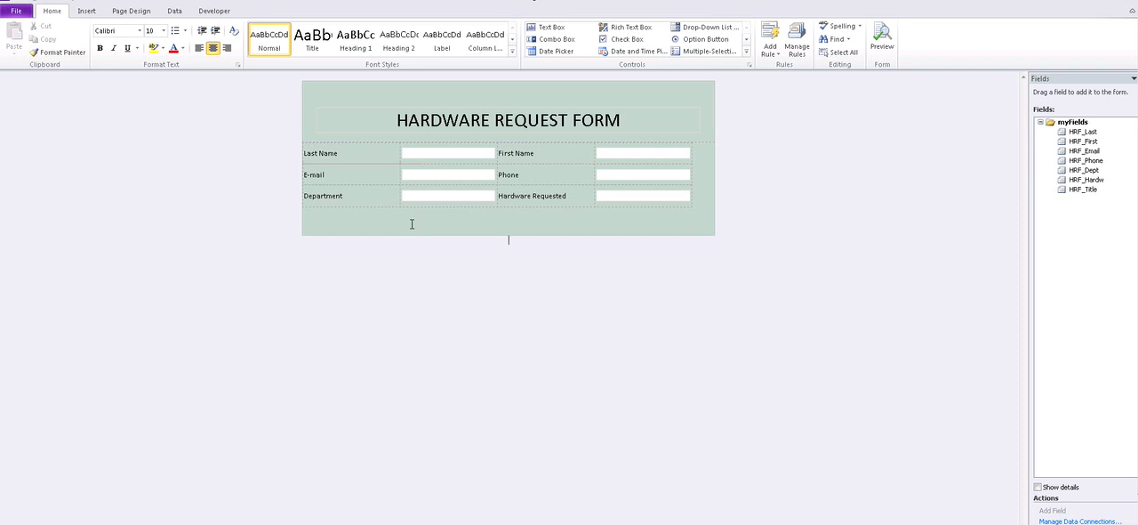
pyautogui.moveTo(187, 194)
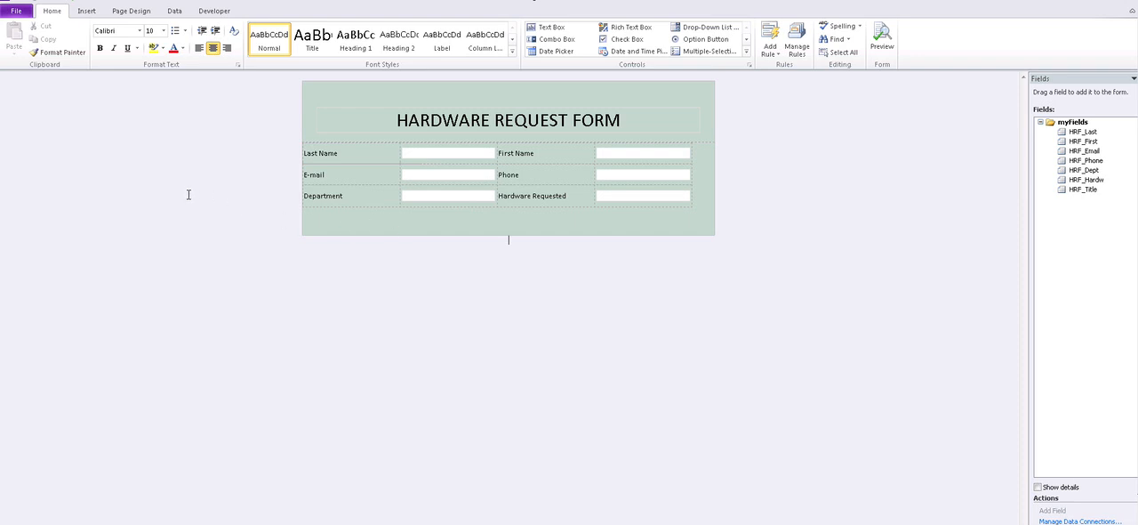
pyautogui.moveTo(127, 133)
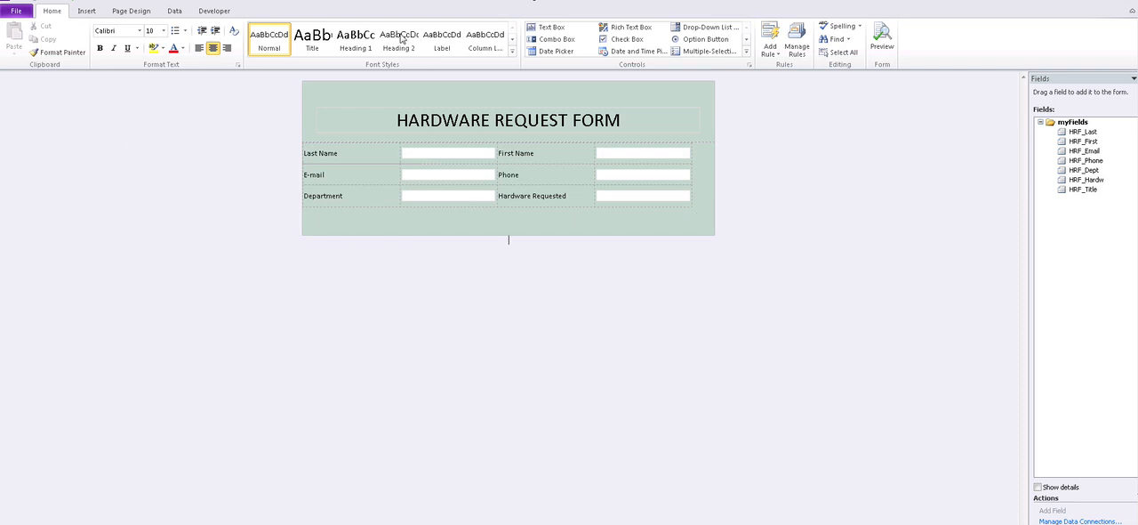
pyautogui.moveTo(367, 193)
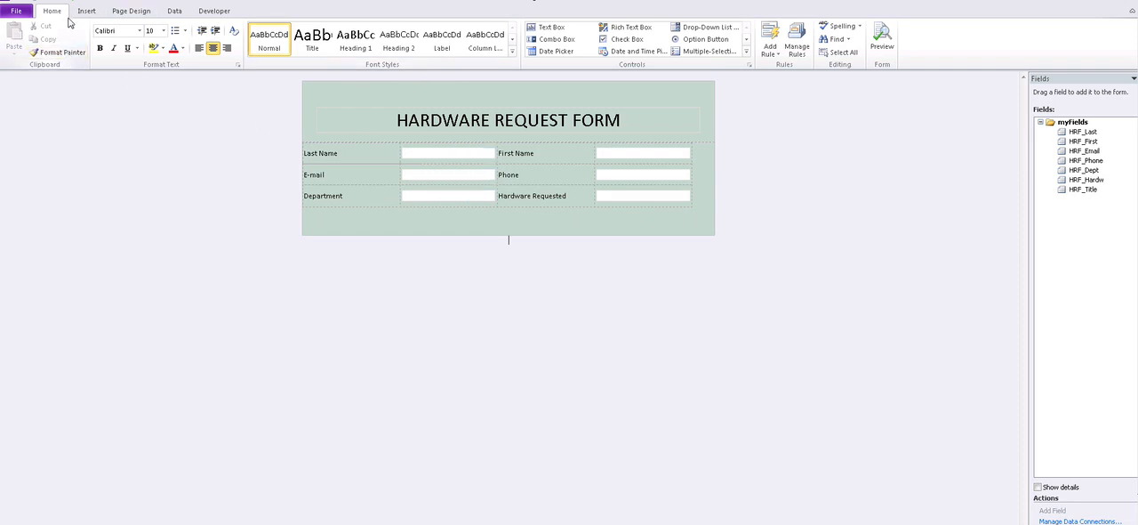
# In Submit Options, allow form submission with a SharePoint document library as the destination.
pyautogui.click(174, 11)
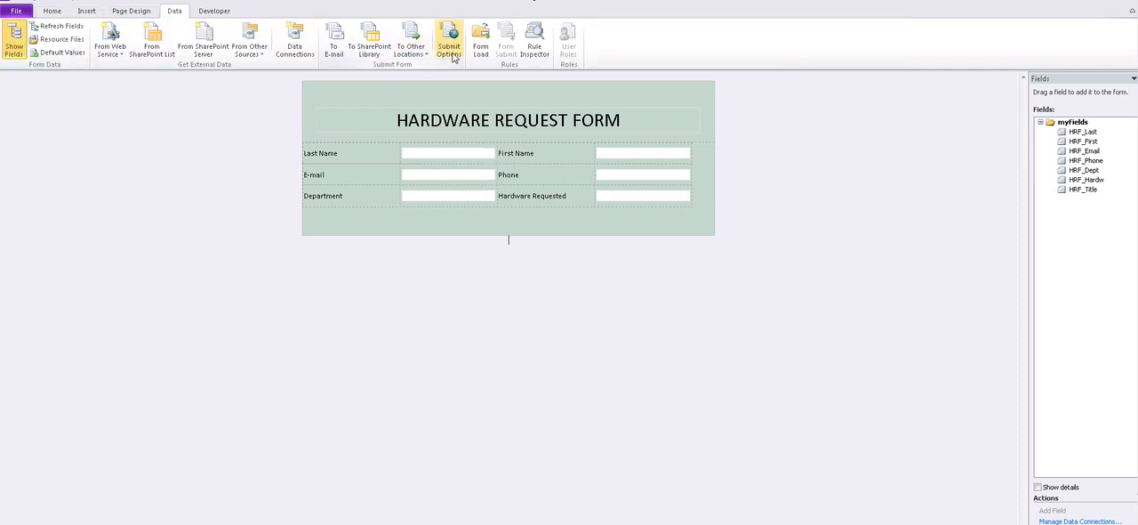
pyautogui.click(449, 40)
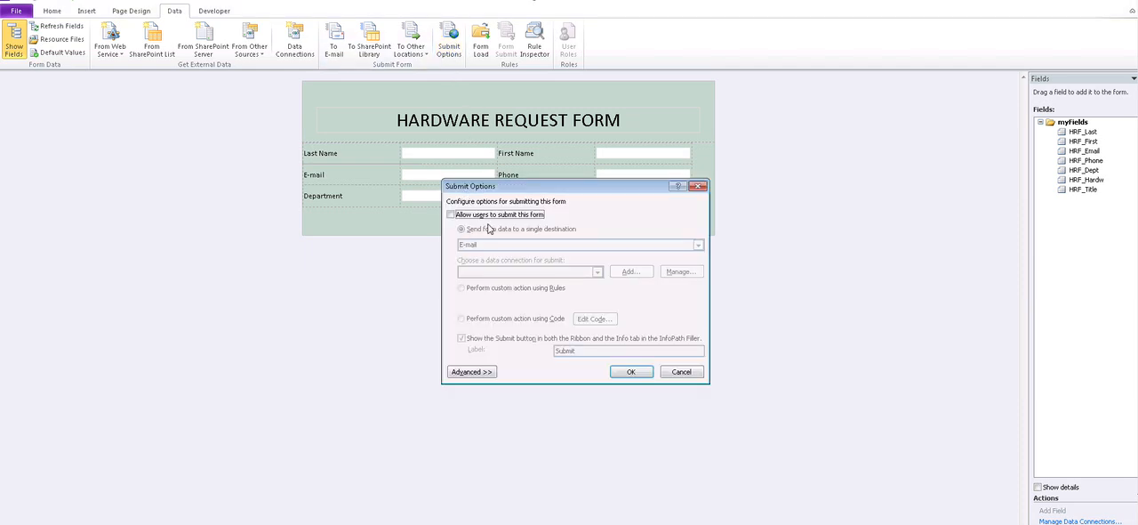
pyautogui.click(451, 215)
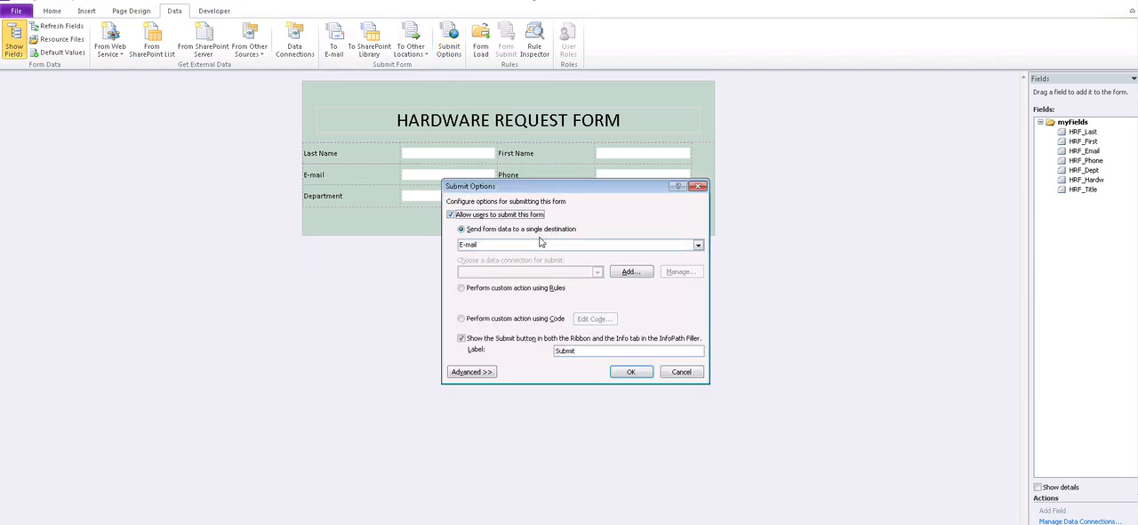
pyautogui.click(697, 244)
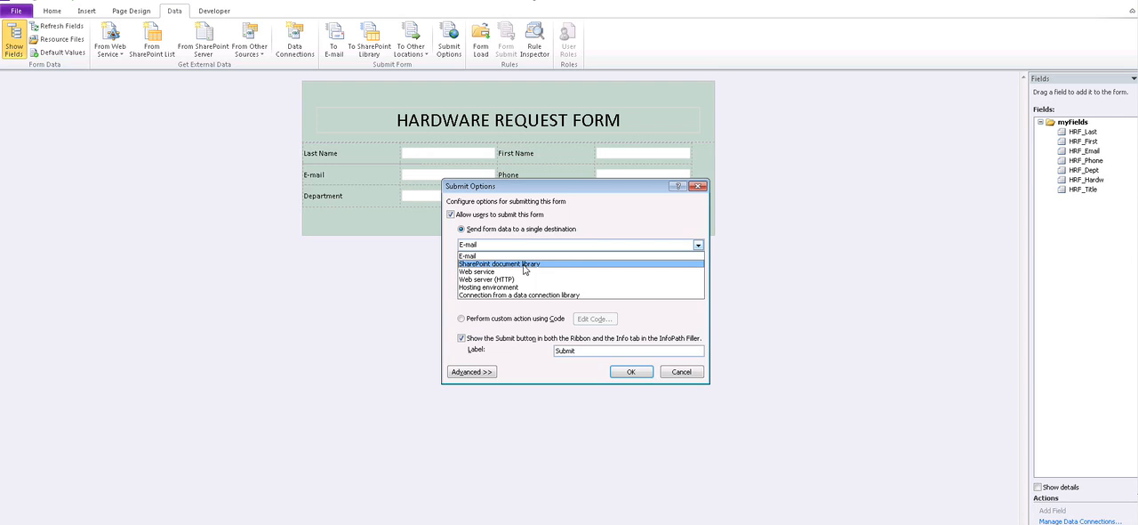
pyautogui.click(501, 263)
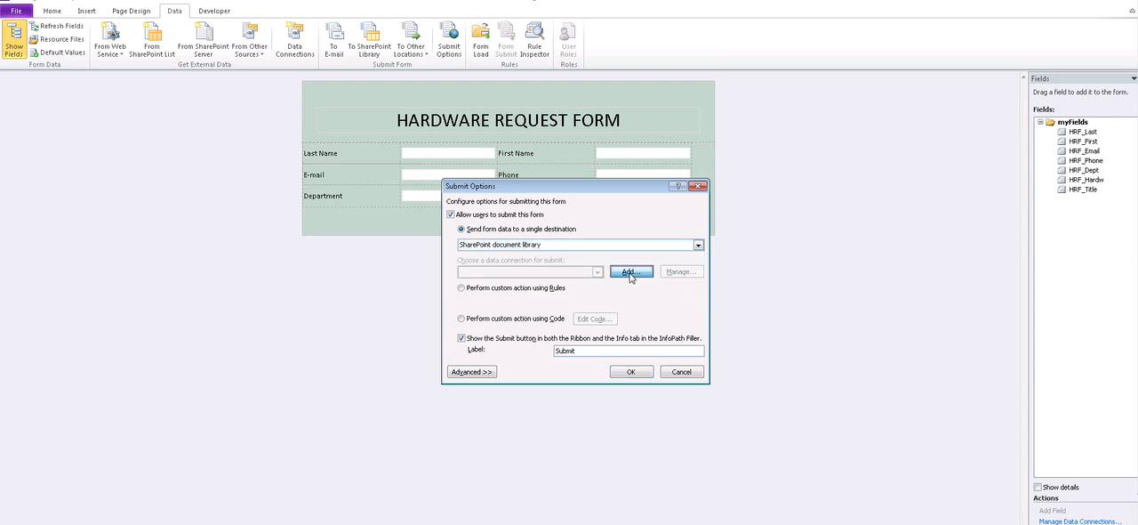
pyautogui.click(631, 271)
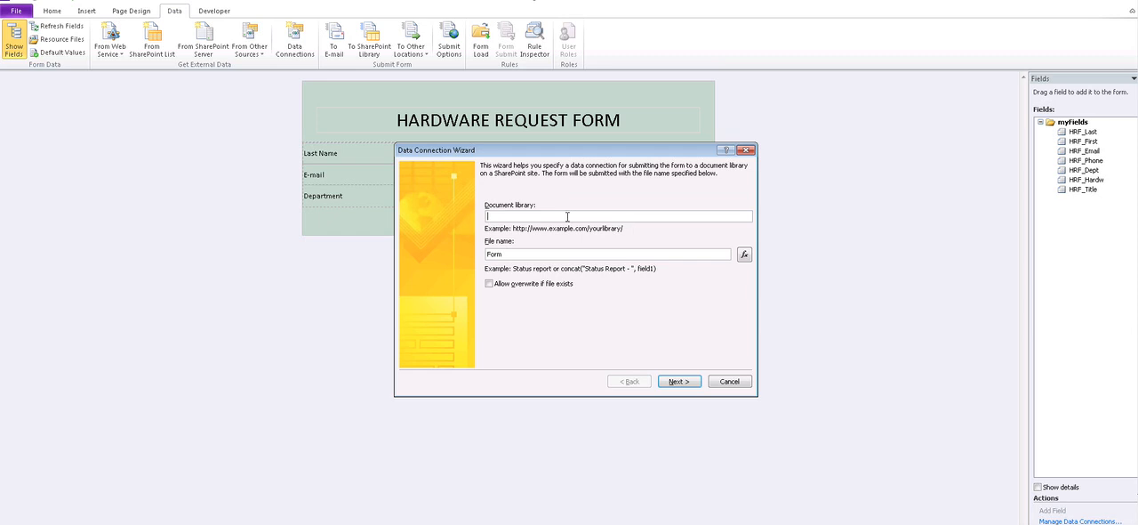
pyautogui.write('http://sharepoinserver')
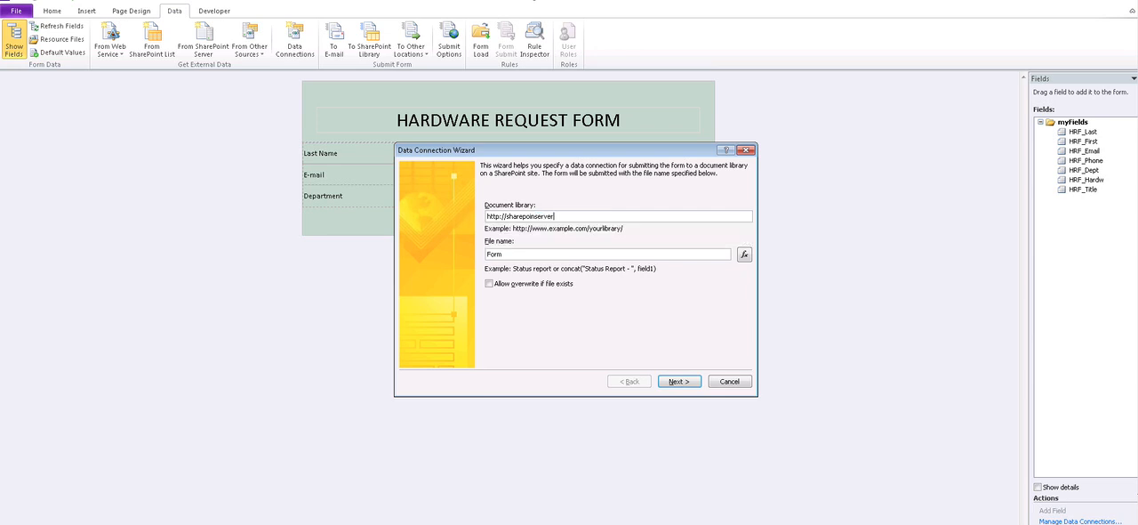
pyautogui.write('.domain.com/')
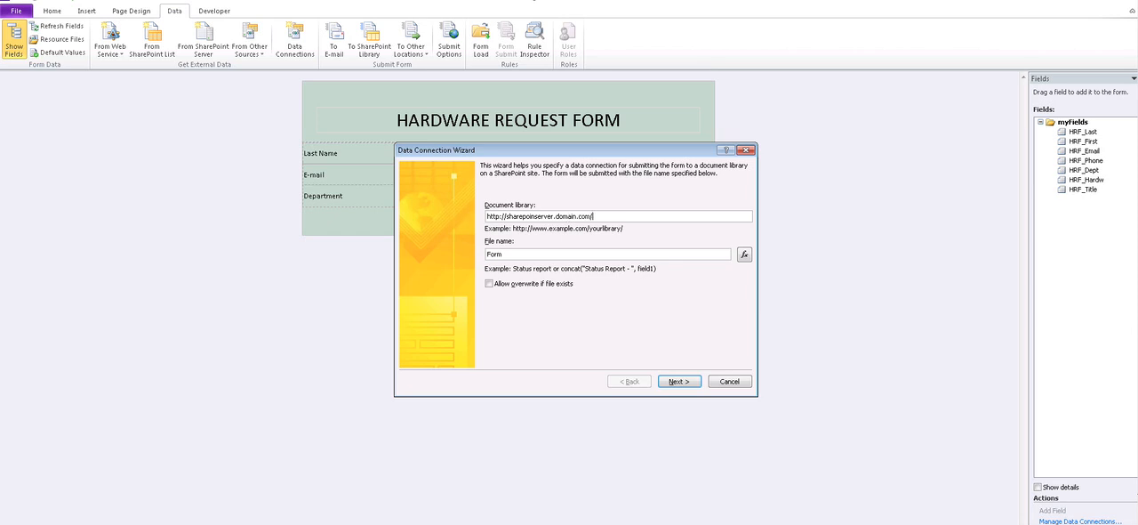
pyautogui.write('mylibrary')
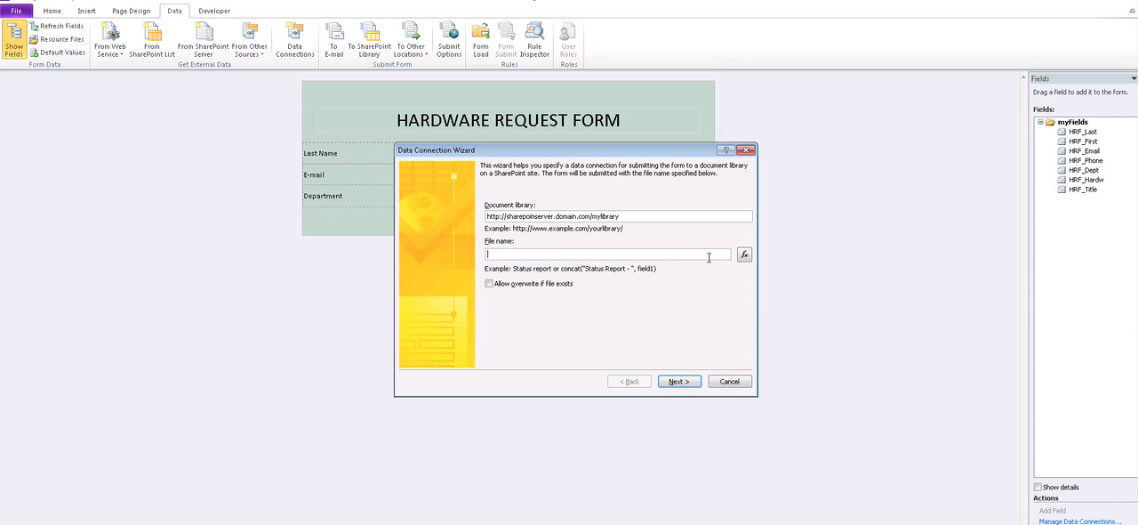
pyautogui.moveTo(1089, 158)
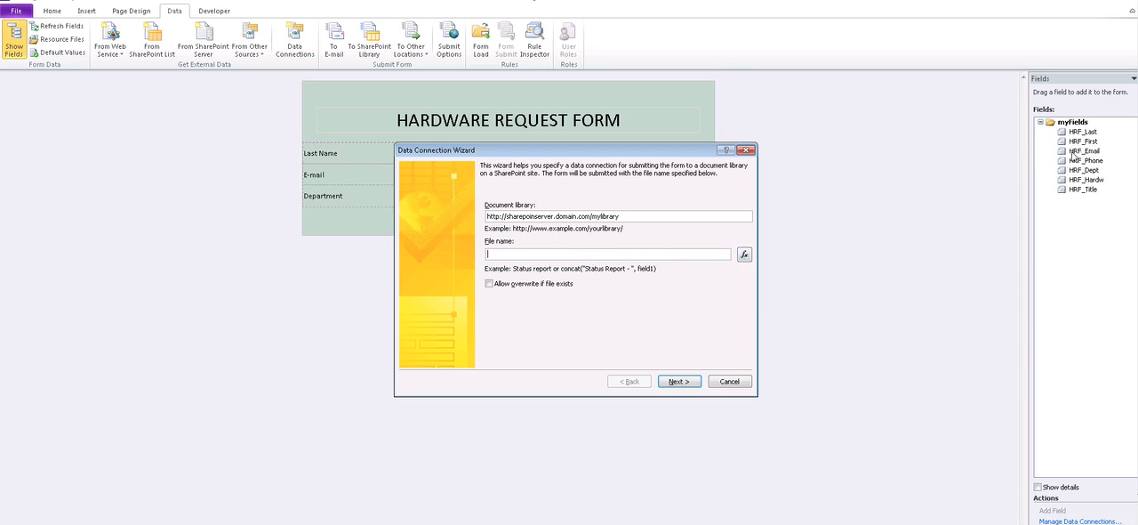
pyautogui.moveTo(782, 300)
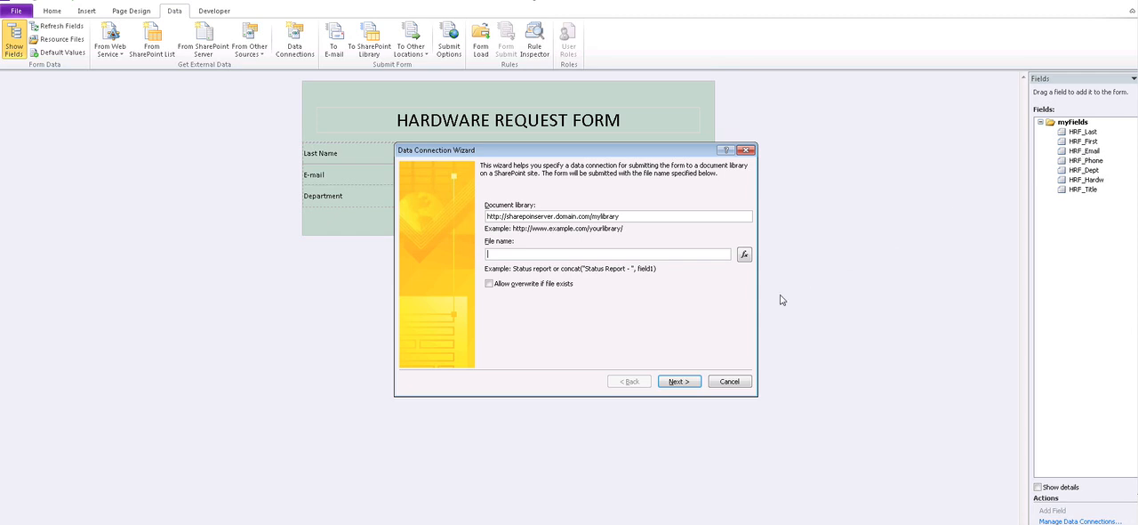
# Set the file name to a concat formula of HRF_Last, HRF_First and the hardware field.
pyautogui.click(745, 254)
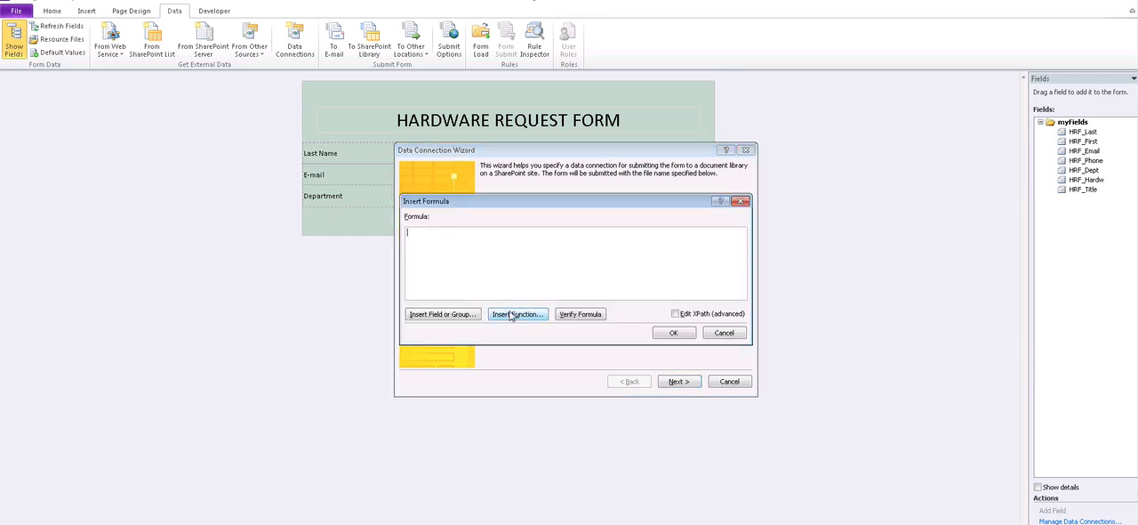
pyautogui.click(518, 313)
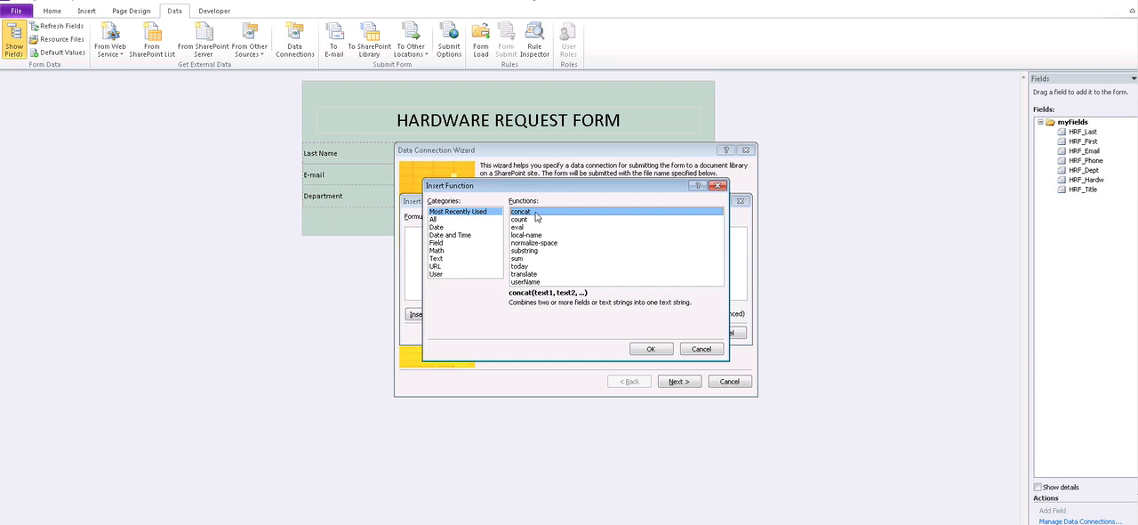
pyautogui.click(651, 348)
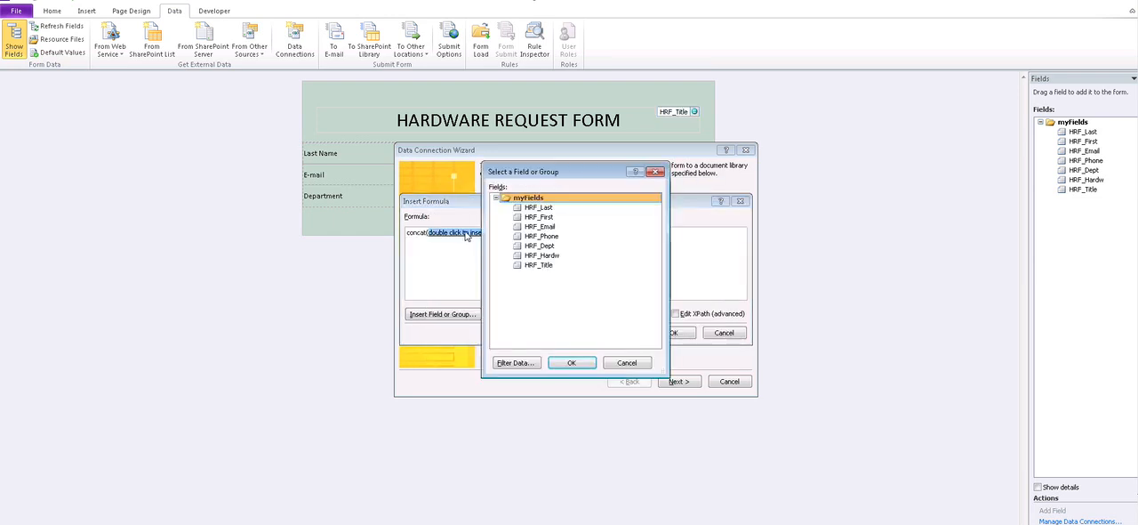
pyautogui.click(571, 362)
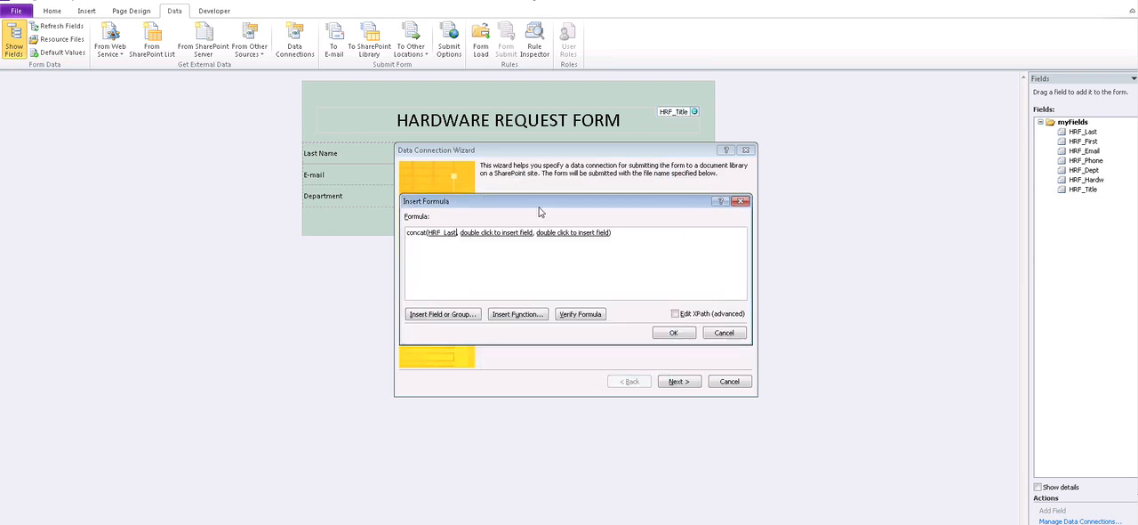
pyautogui.click(442, 313)
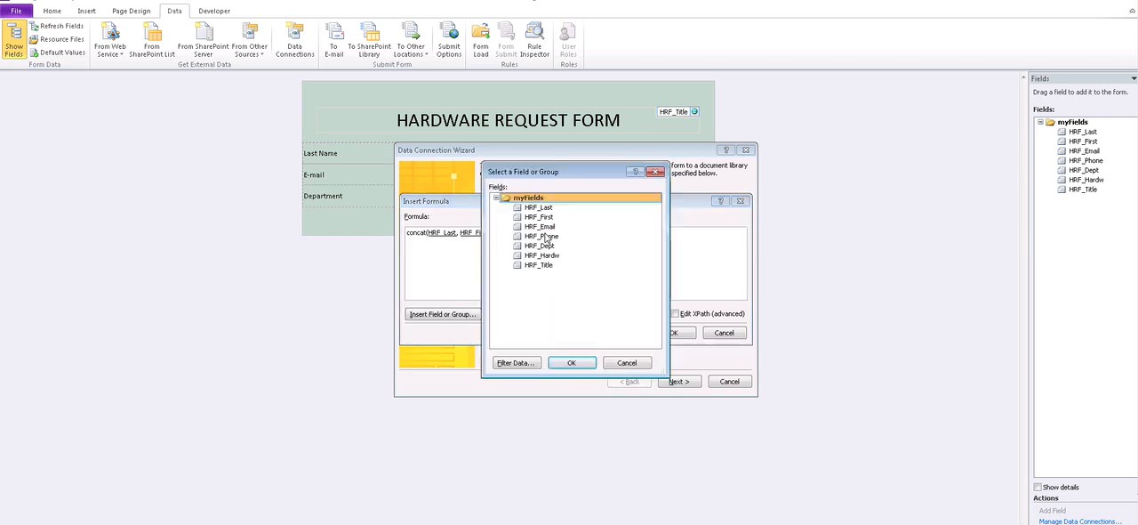
pyautogui.click(572, 362)
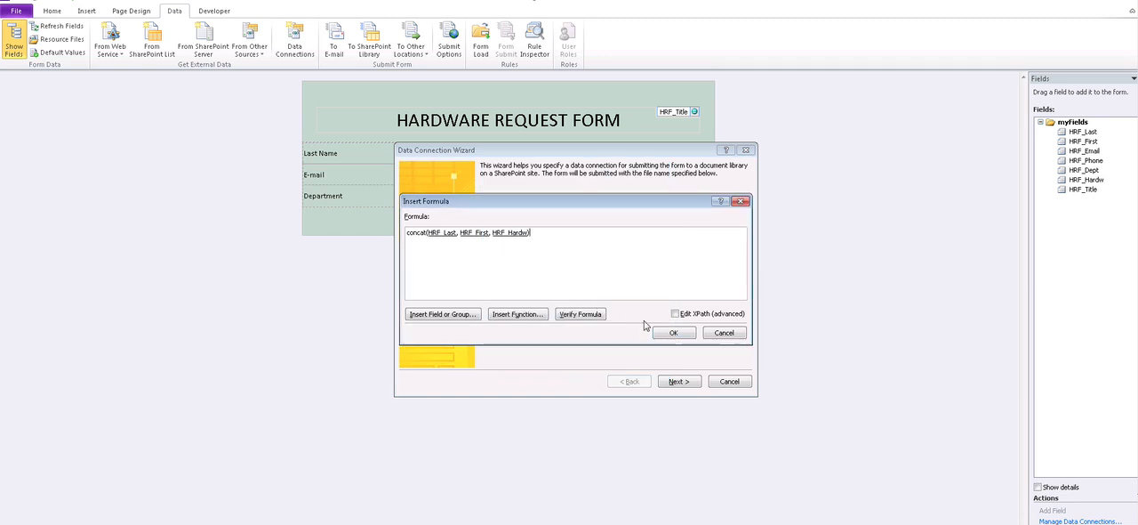
pyautogui.click(674, 332)
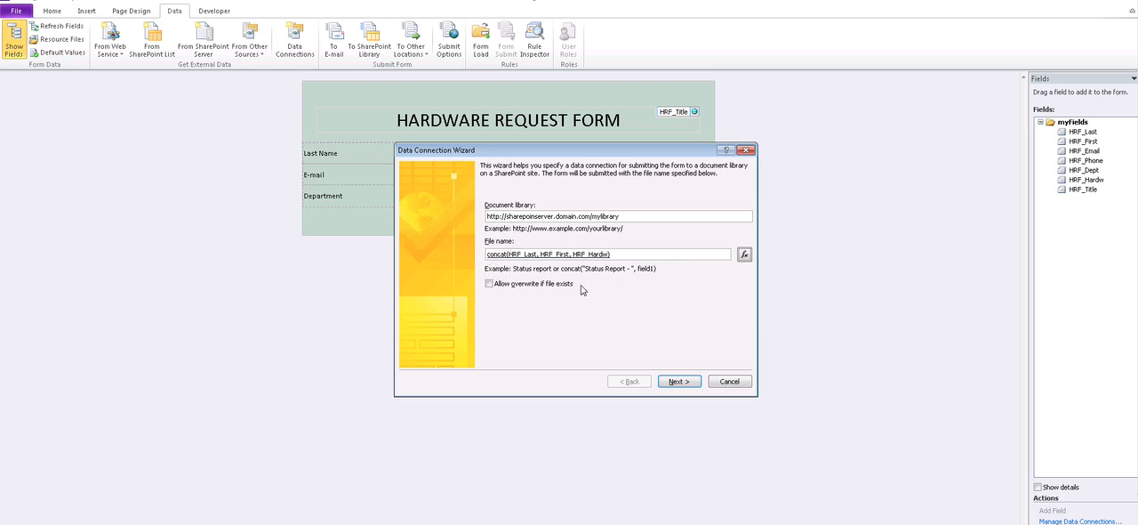
pyautogui.moveTo(514, 248)
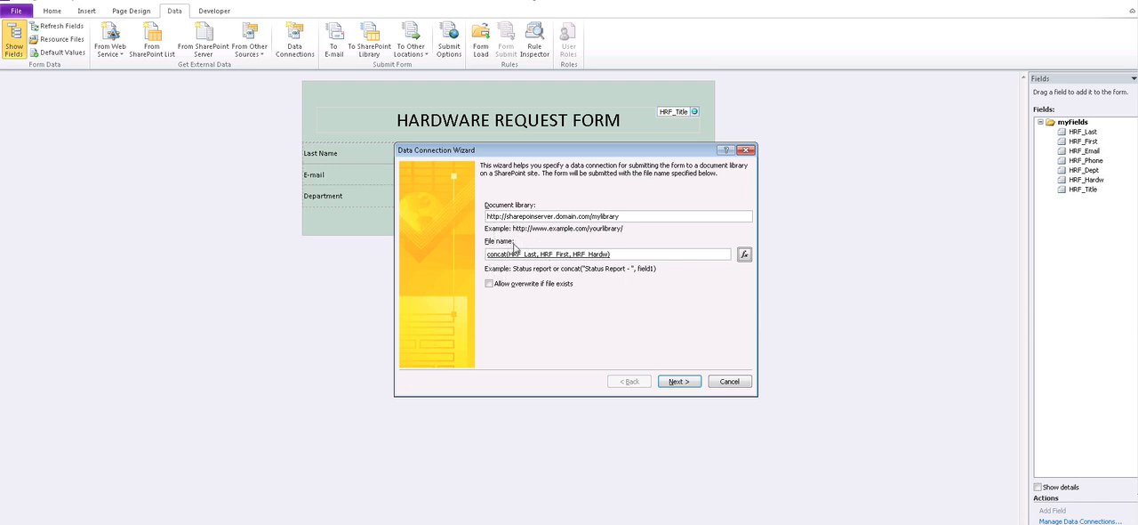
pyautogui.moveTo(523, 273)
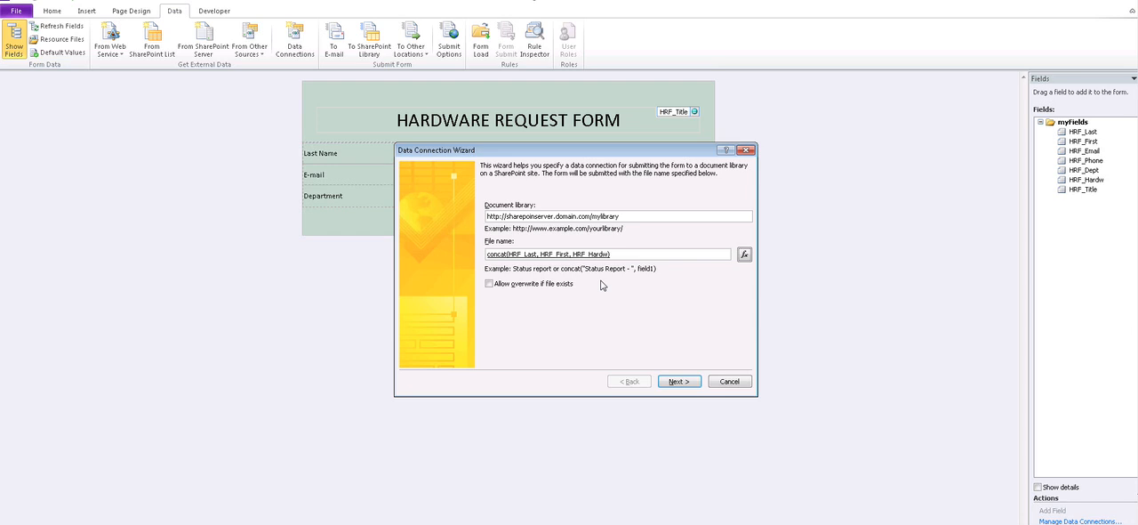
pyautogui.moveTo(592, 291)
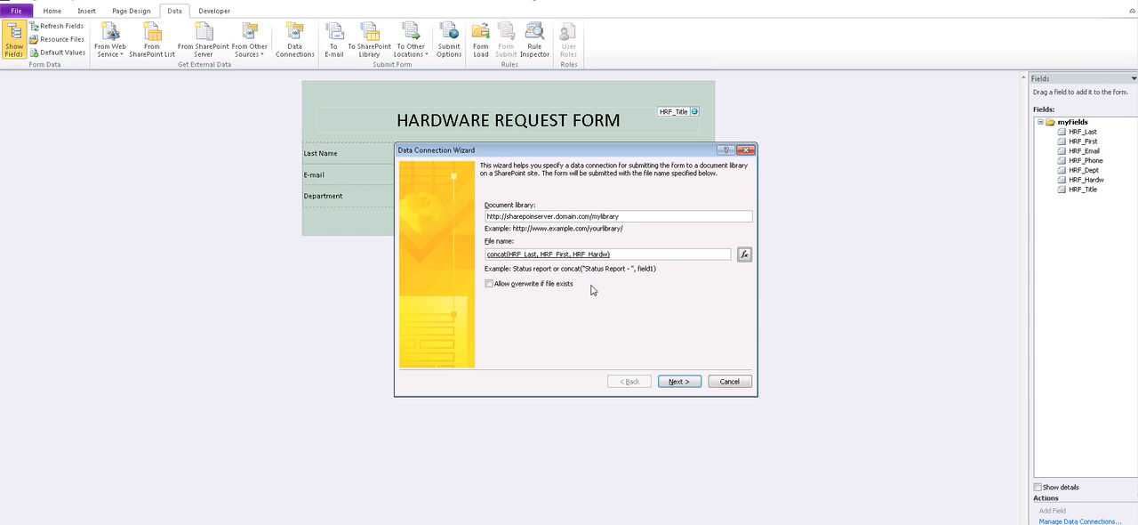
pyautogui.moveTo(662, 371)
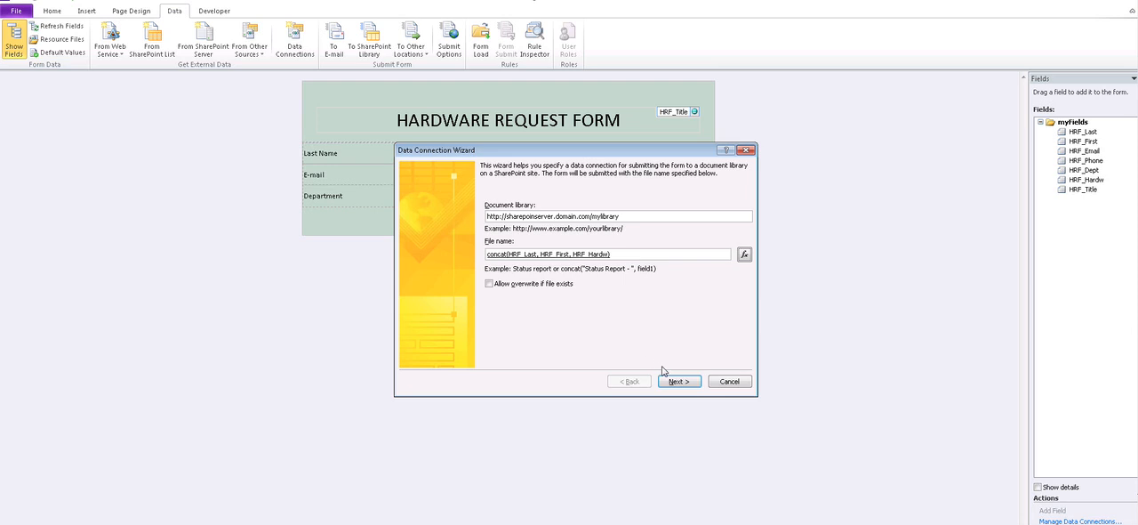
# Dismiss the 'specified URL is not valid' error and cancel the Data Connection Wizard.
pyautogui.click(679, 381)
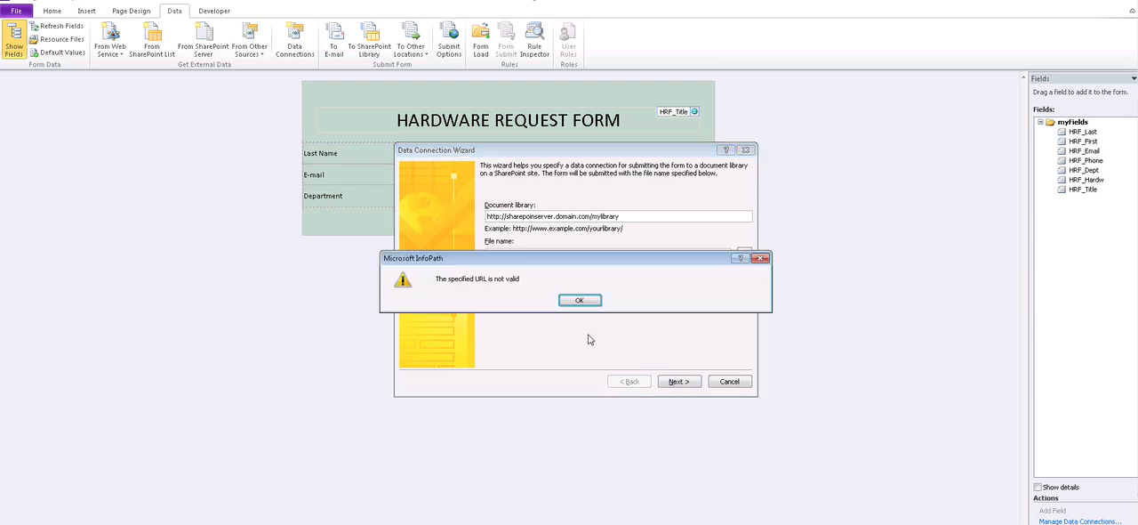
pyautogui.click(579, 300)
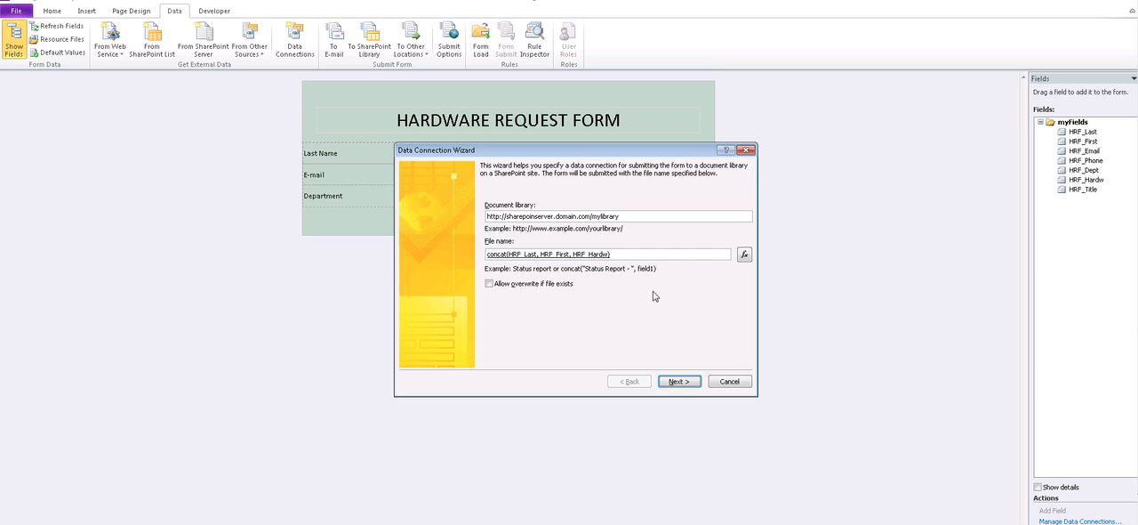
pyautogui.moveTo(729, 381)
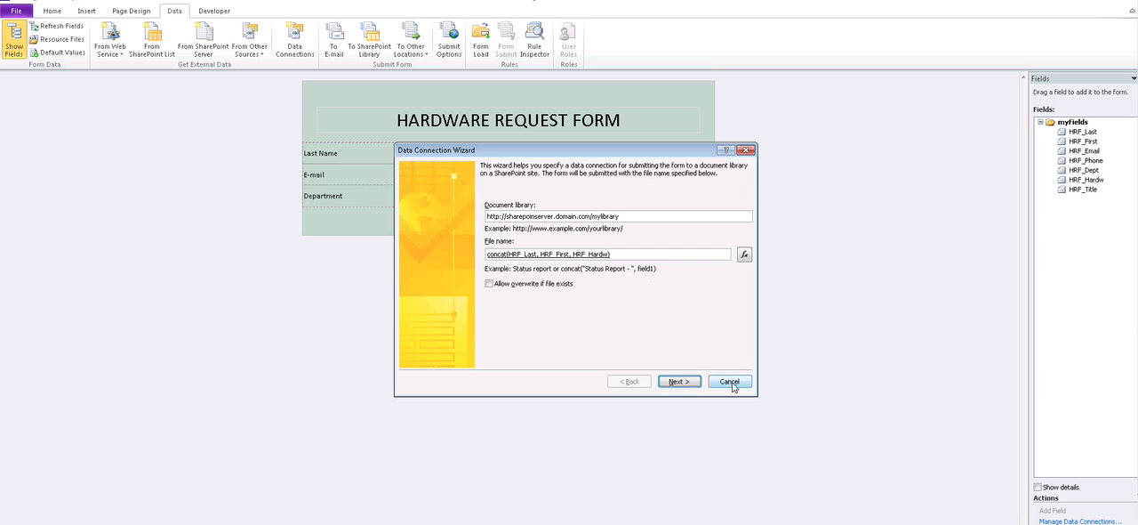
pyautogui.moveTo(711, 372)
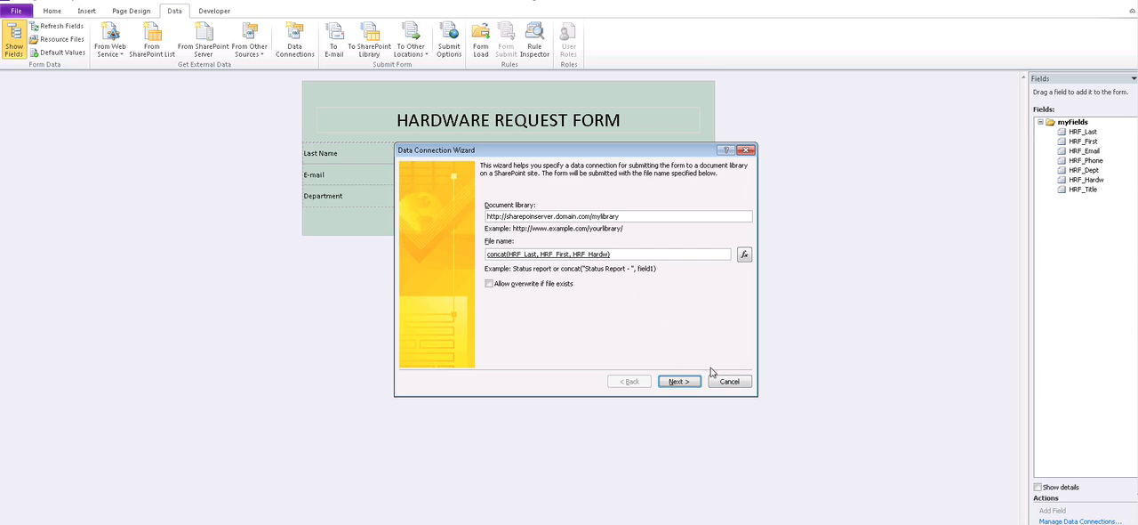
pyautogui.moveTo(620, 253)
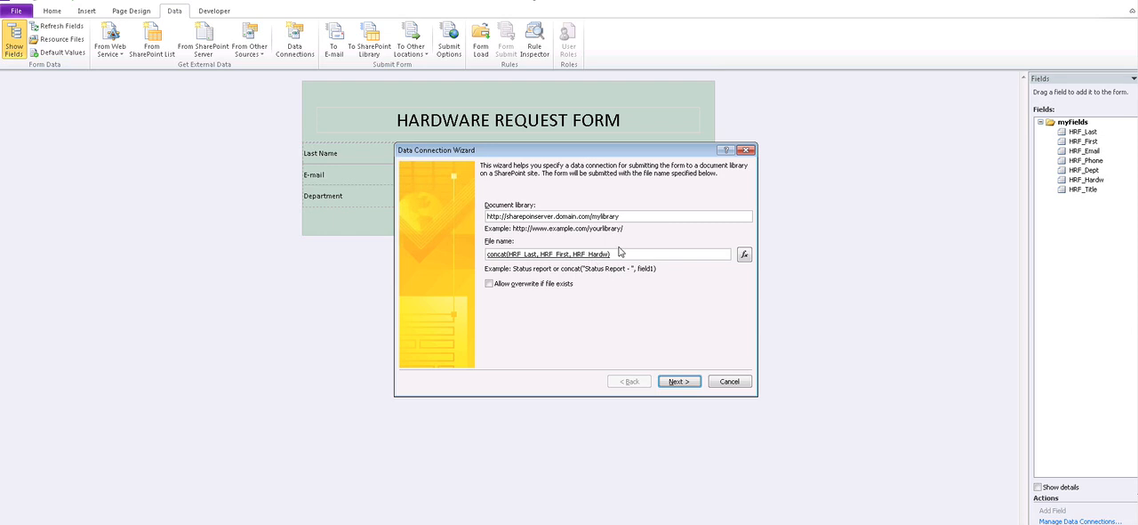
pyautogui.moveTo(628, 216)
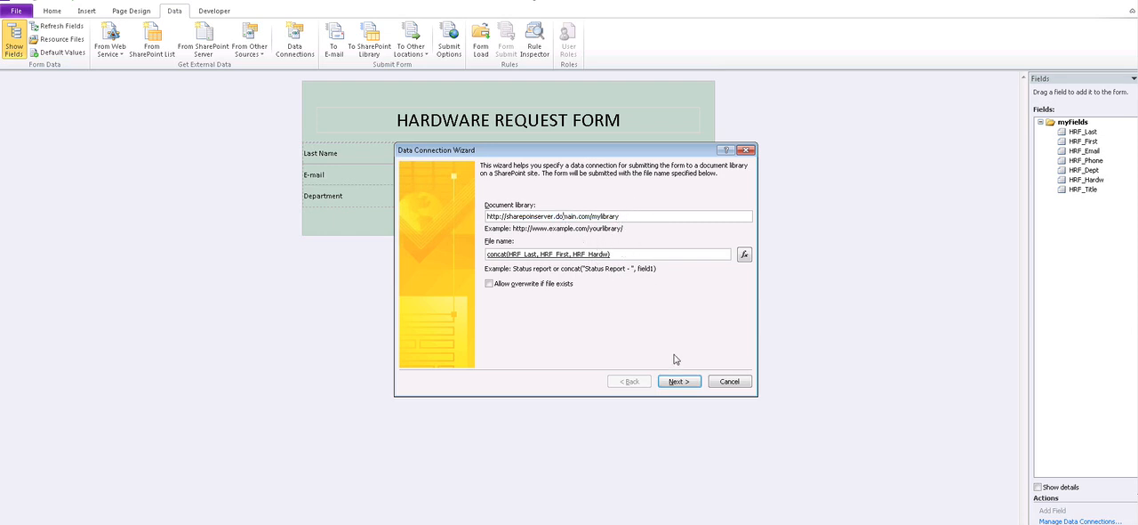
pyautogui.click(678, 380)
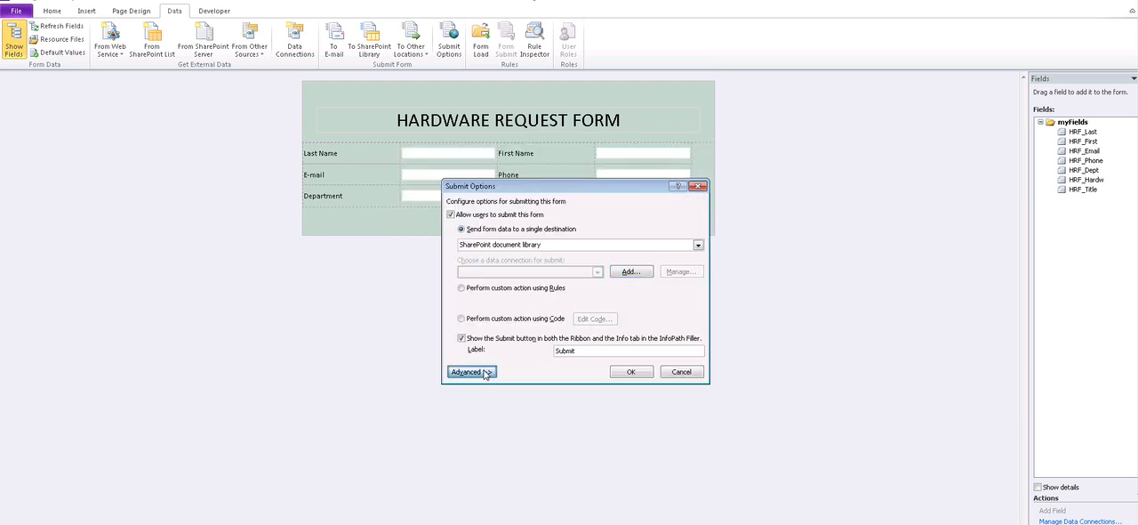
# Enable the success message and enter 'Contact helpdesk, the form did noot submit successfully' as the failure message.
pyautogui.click(470, 371)
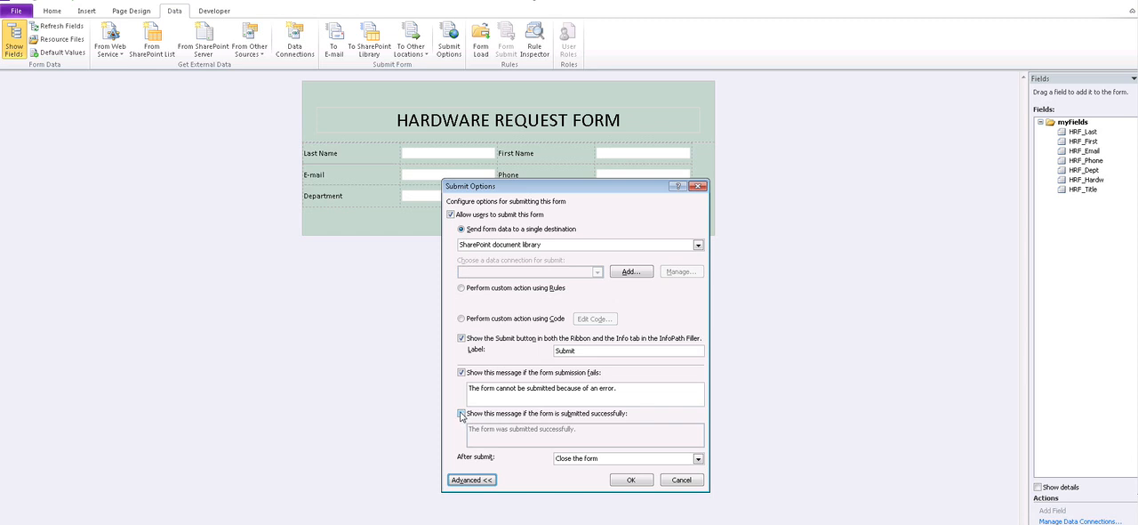
pyautogui.click(462, 414)
pyautogui.write('C')
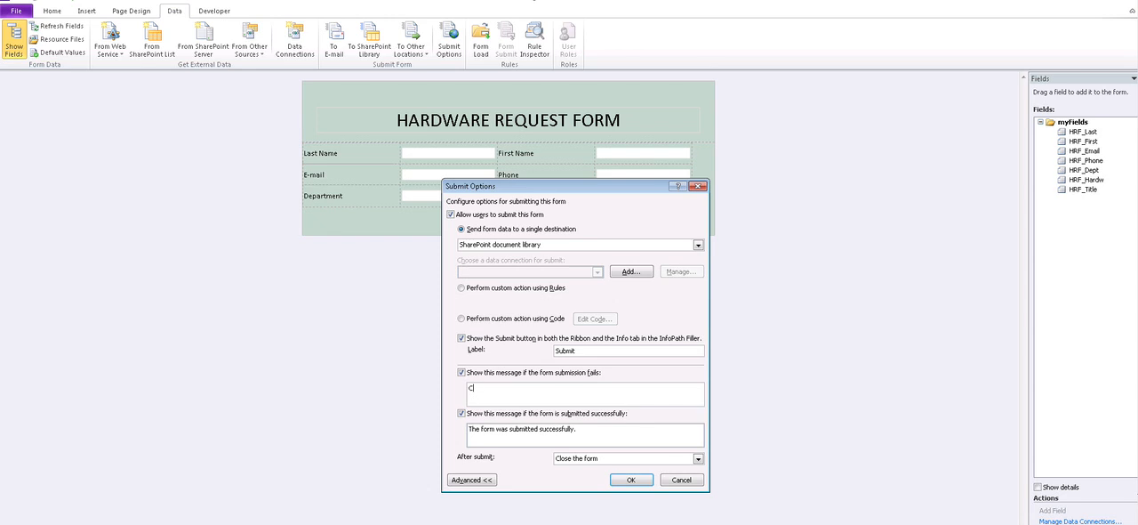
pyautogui.write('ontact')
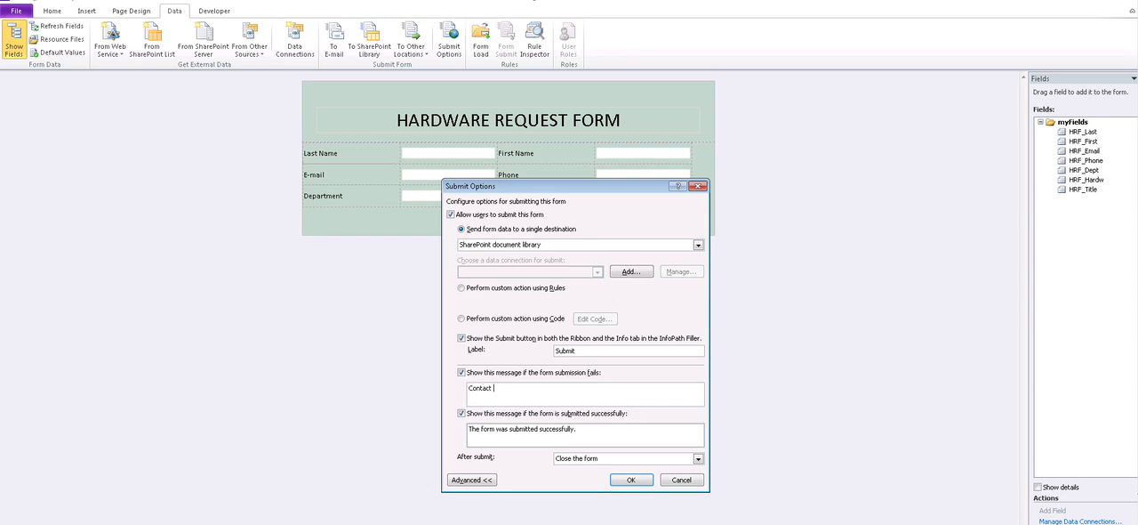
pyautogui.write('helpdesk')
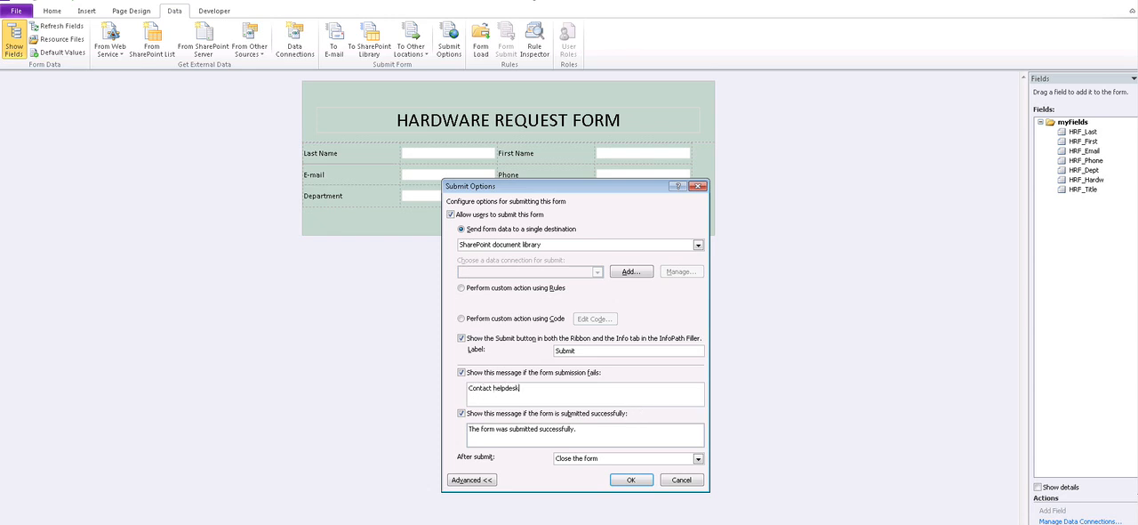
pyautogui.write(', the form did n')
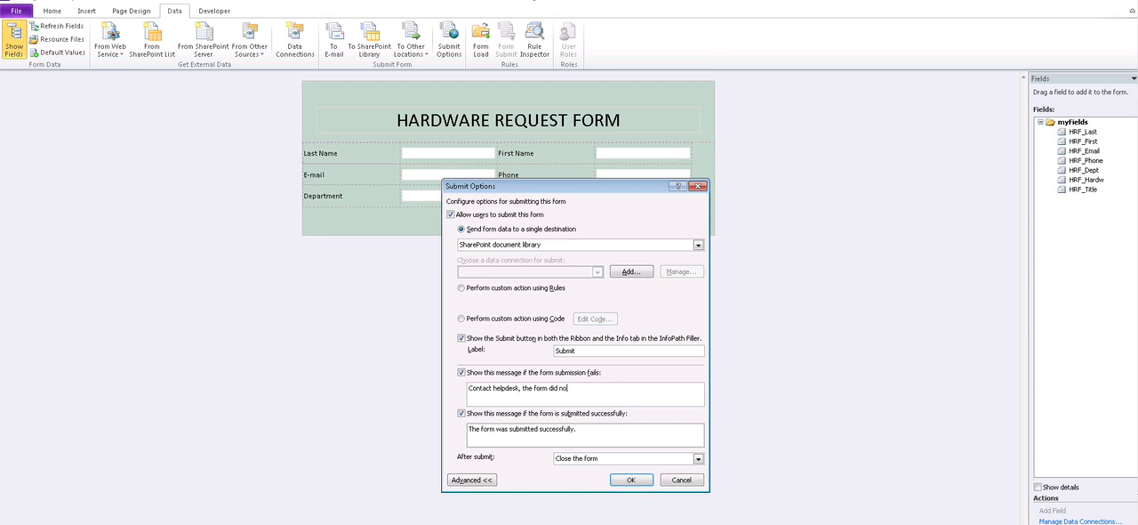
pyautogui.write('oot submit successfully')
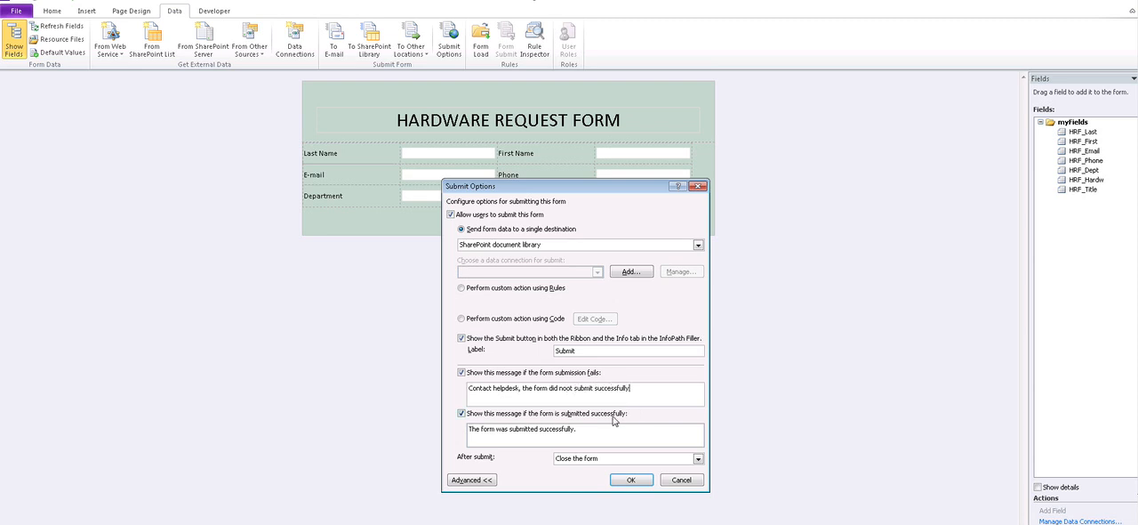
# Keep 'Close the form' as the after-submit action and close Submit Options.
pyautogui.click(699, 458)
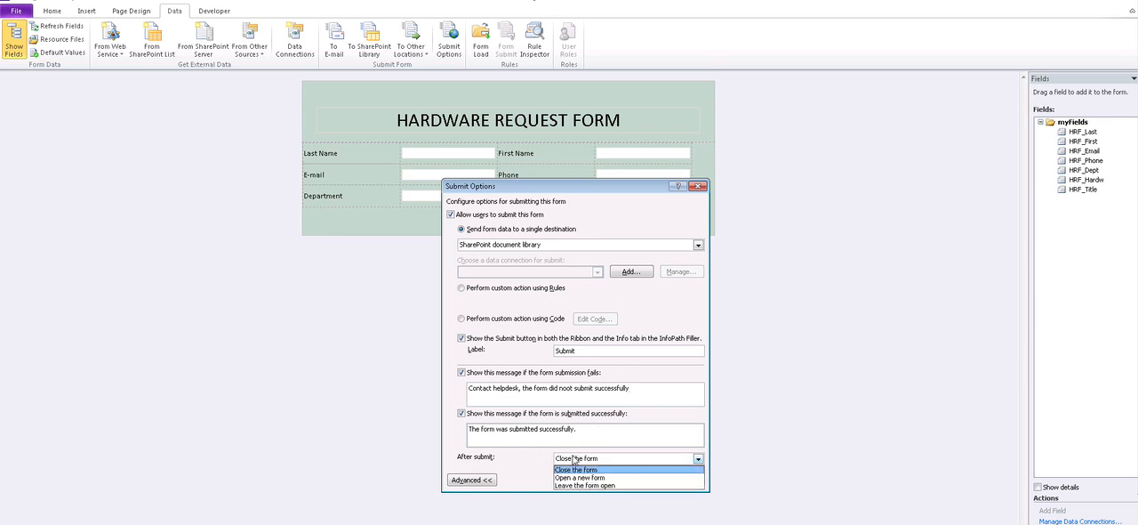
pyautogui.moveTo(629, 477)
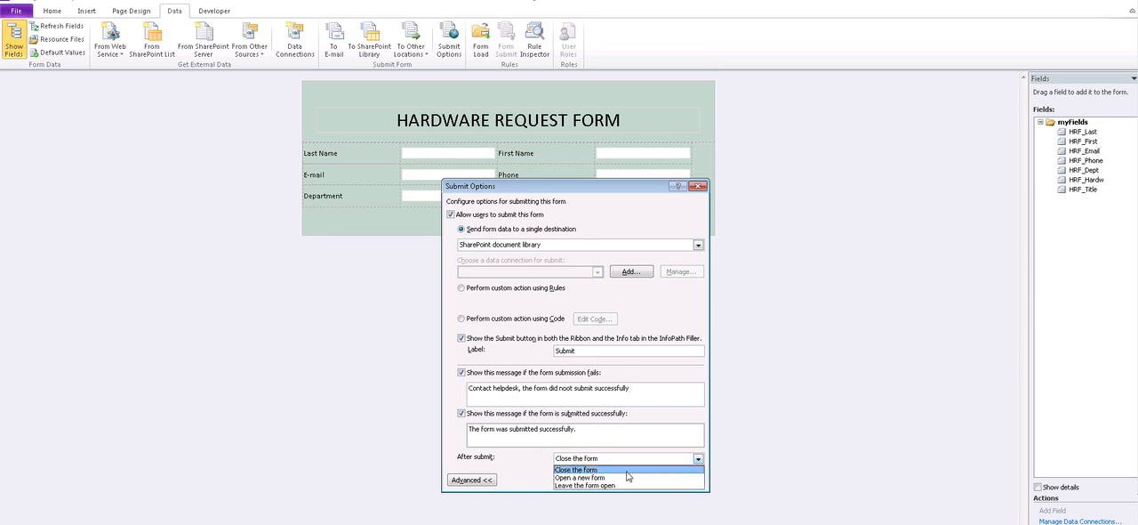
pyautogui.click(575, 469)
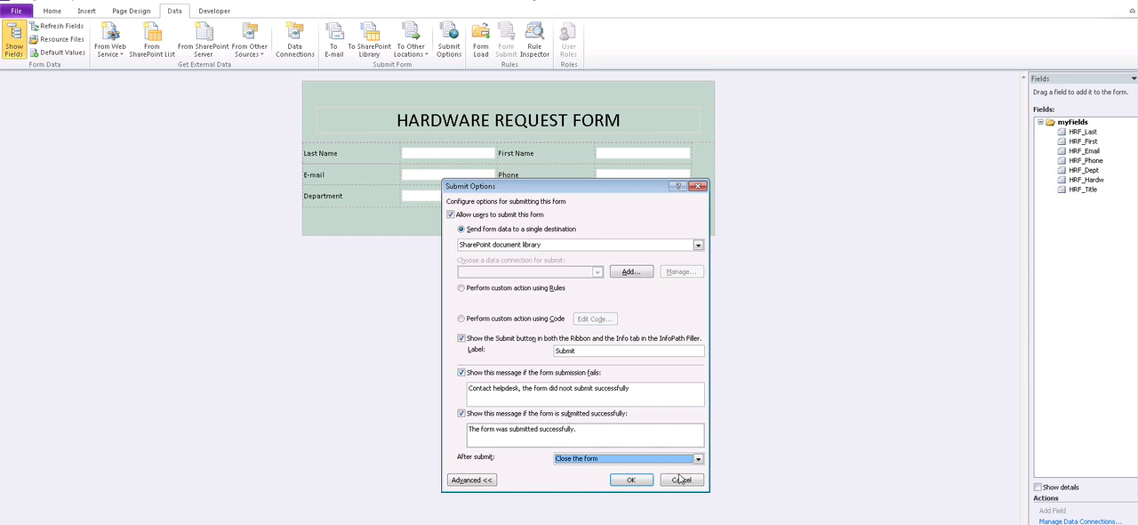
pyautogui.click(631, 480)
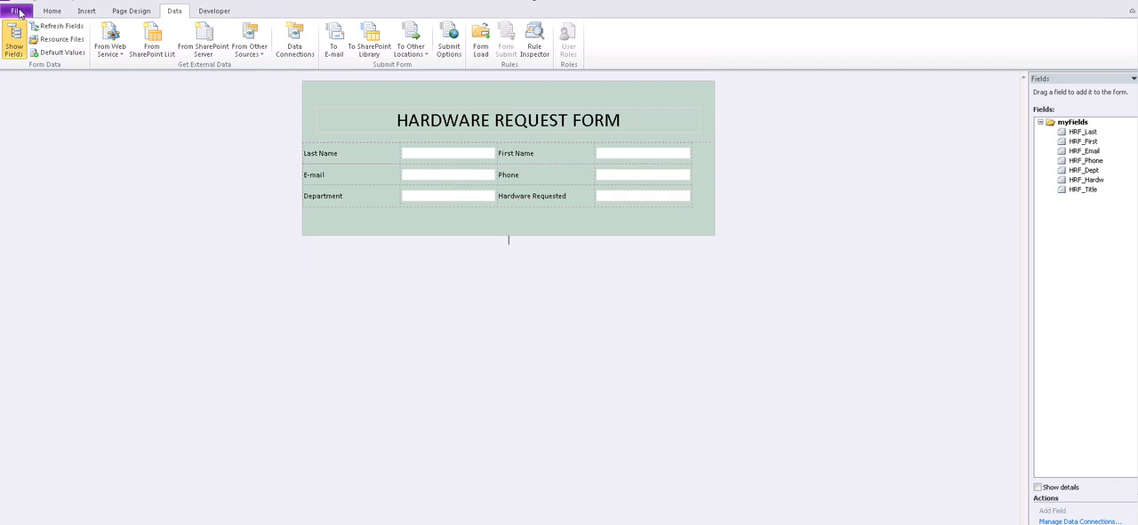
# Launch the Publishing Wizard for SharePoint Server from File > Publish.
pyautogui.click(15, 9)
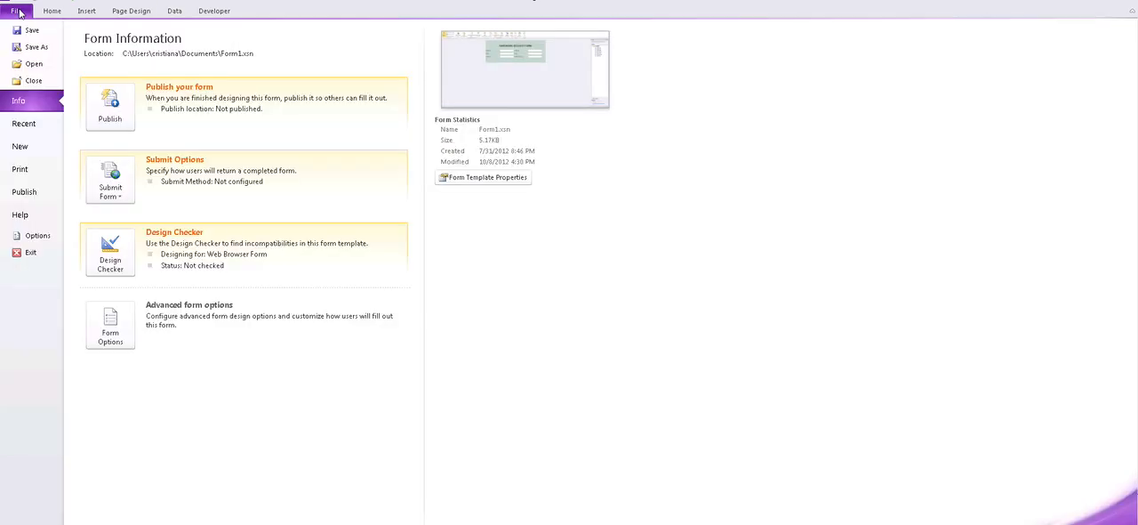
pyautogui.moveTo(109, 102)
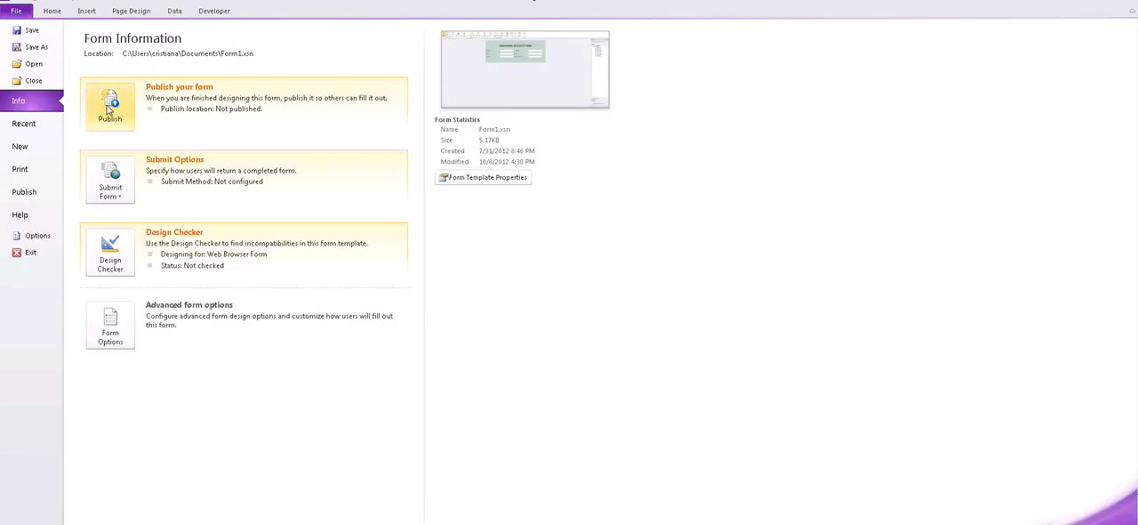
pyautogui.click(24, 191)
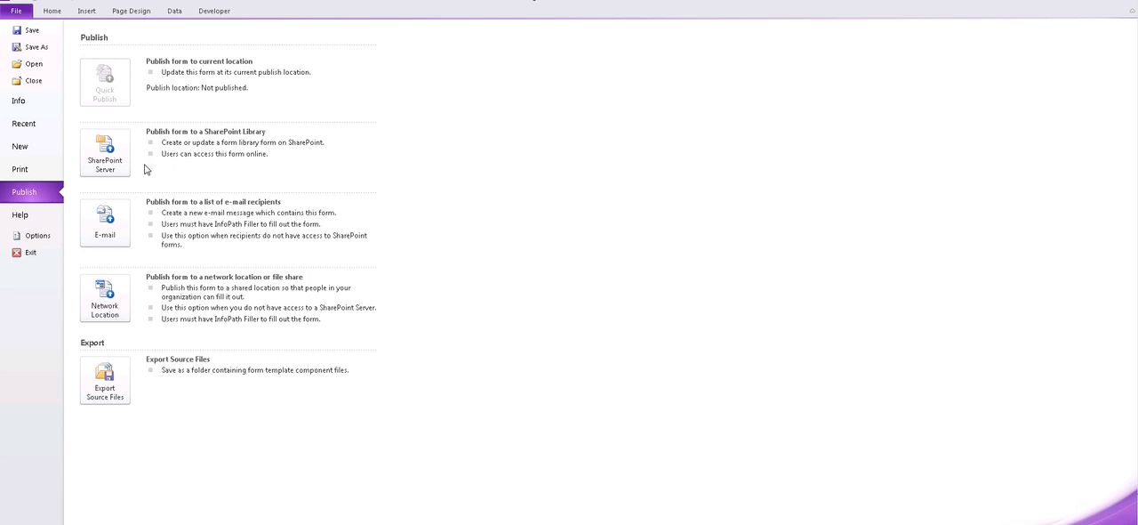
pyautogui.click(174, 10)
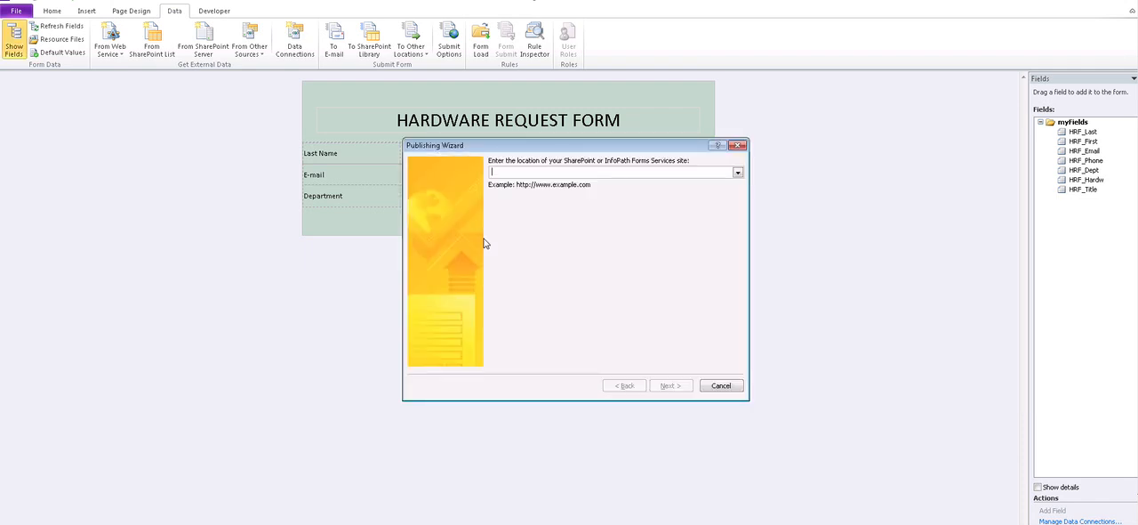
pyautogui.write('http')
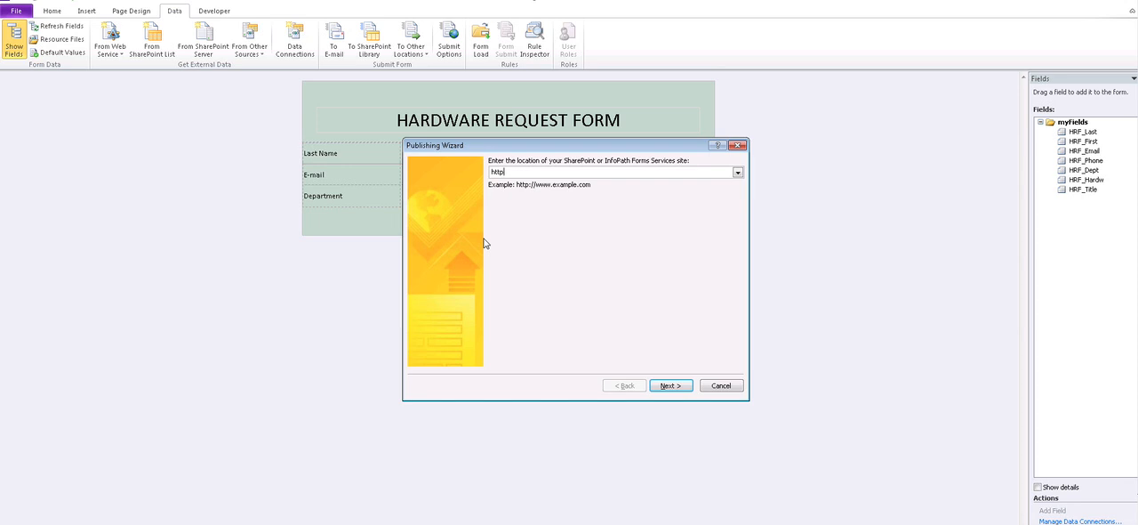
pyautogui.write('://')
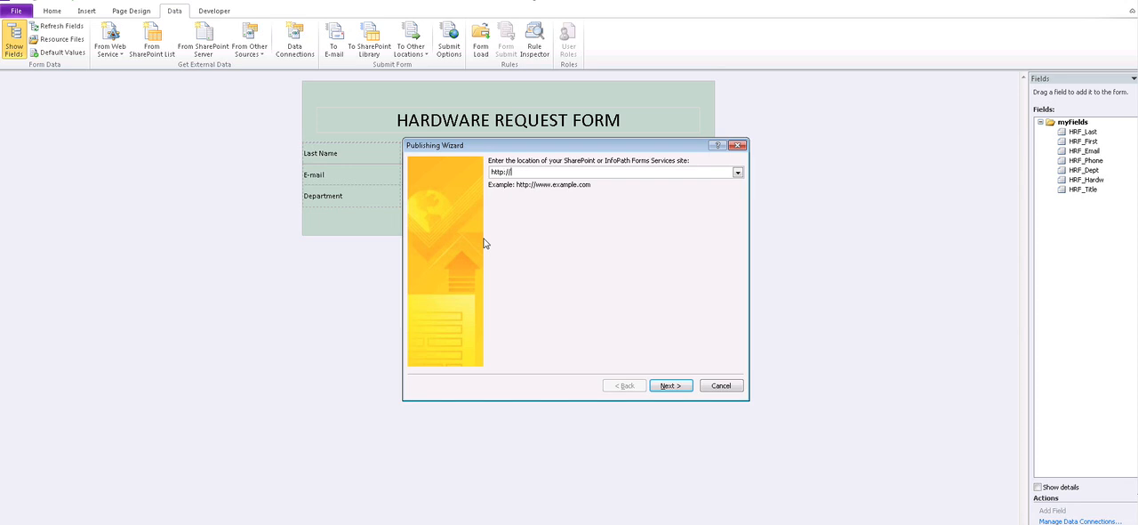
pyautogui.write('sharepointserver.domain')
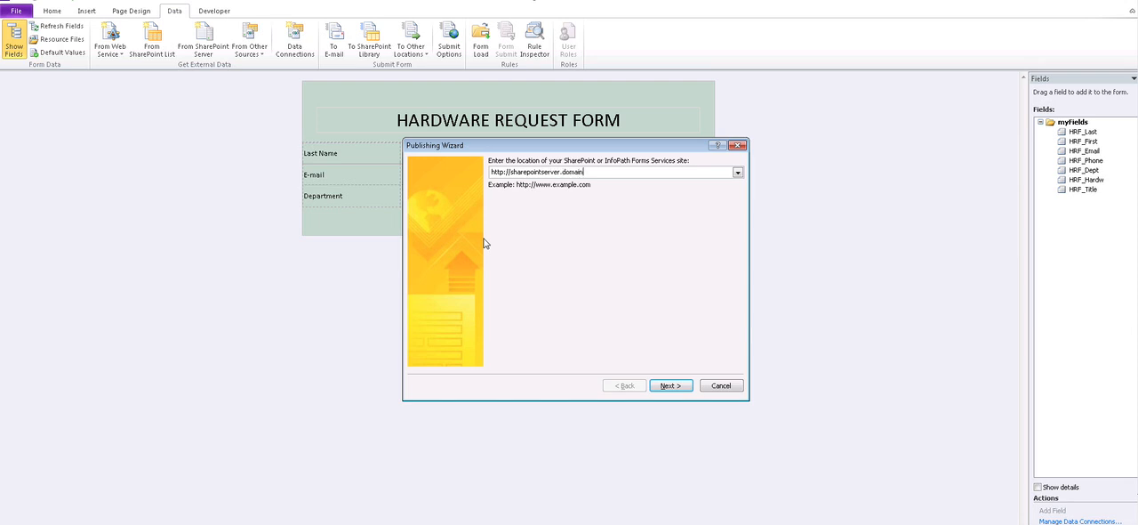
pyautogui.write('.com')
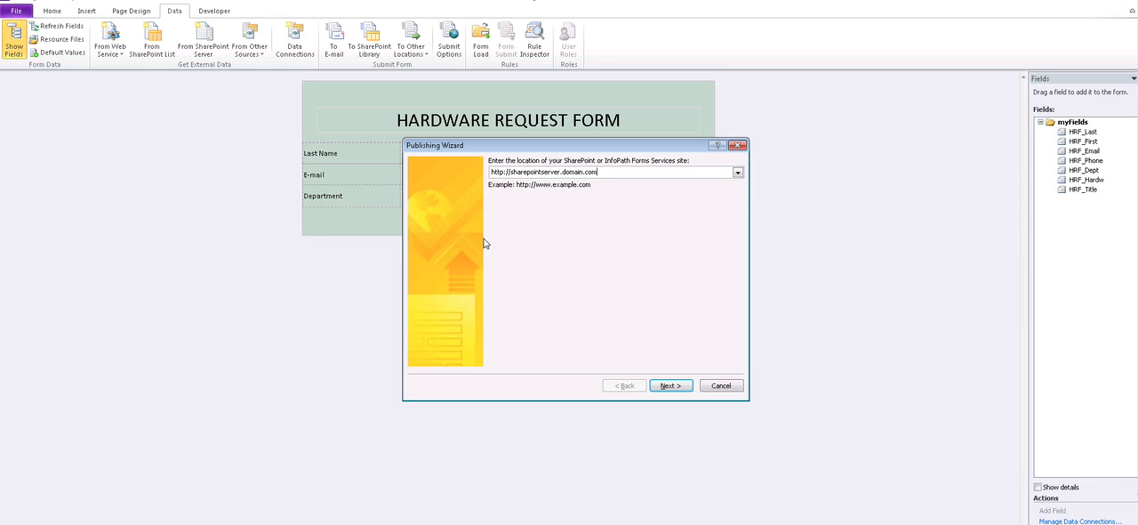
pyautogui.write('/n')
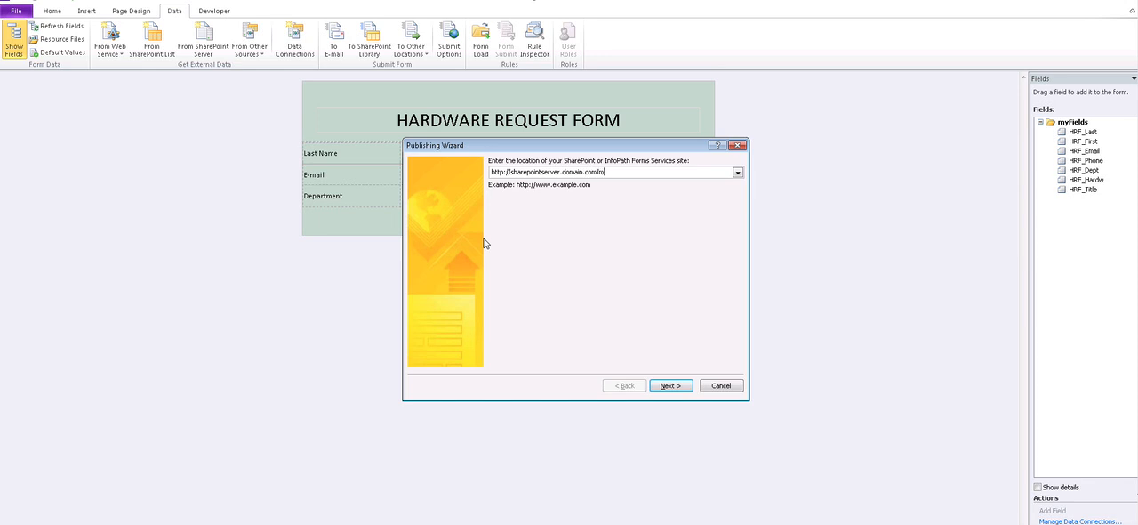
pyautogui.write('ylib')
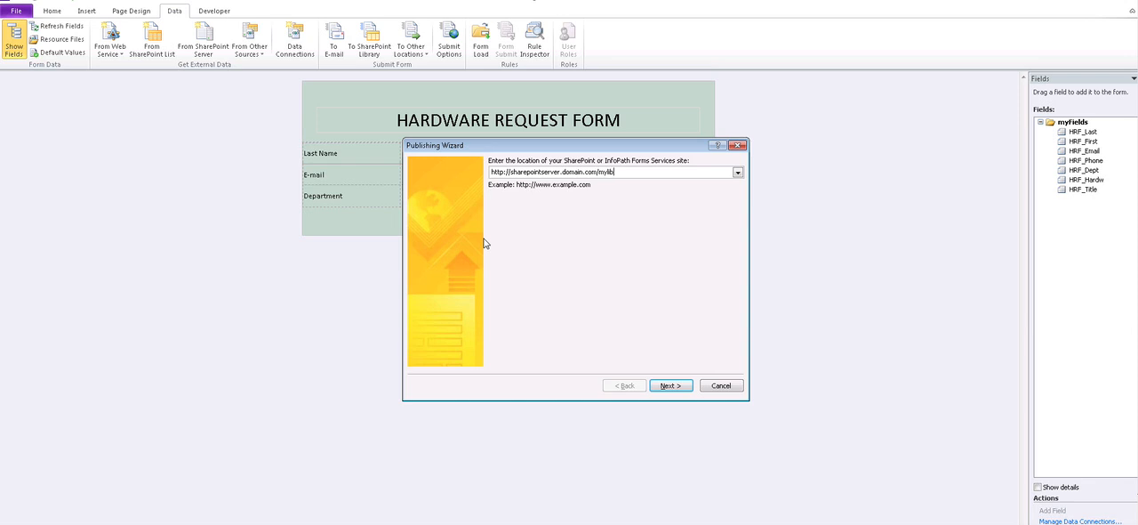
pyautogui.write('rary')
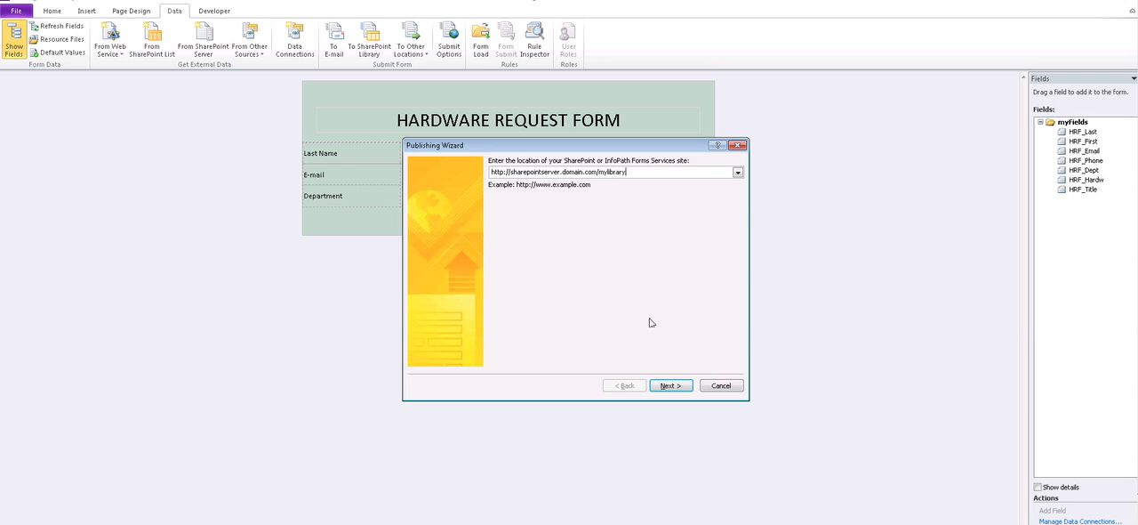
pyautogui.moveTo(625, 282)
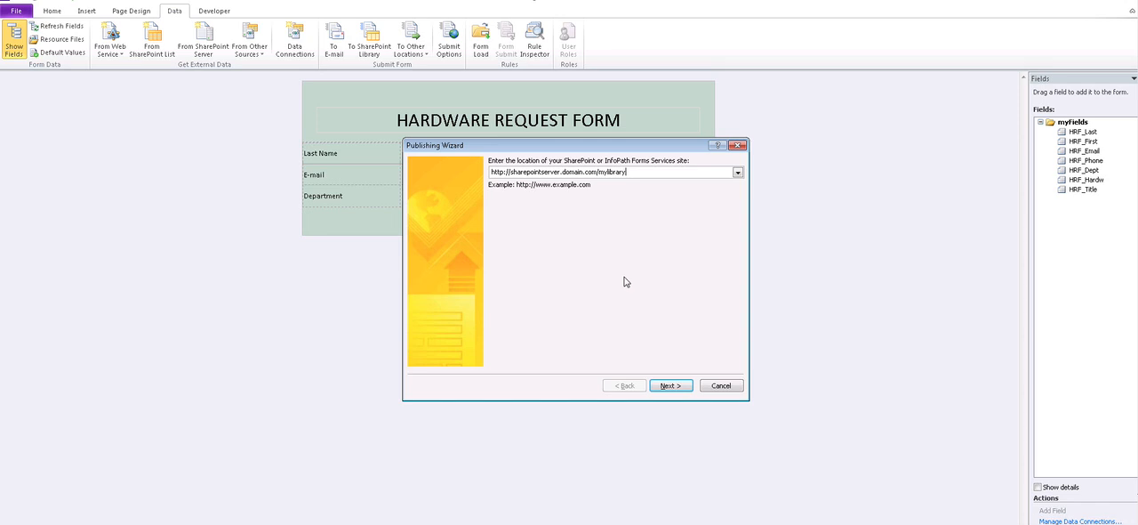
pyautogui.moveTo(666, 280)
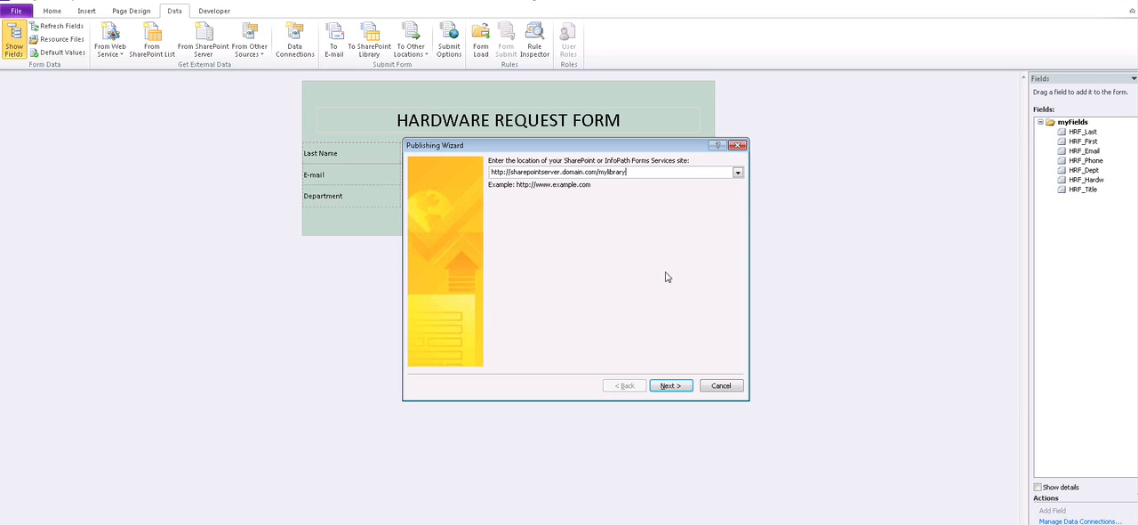
pyautogui.moveTo(667, 332)
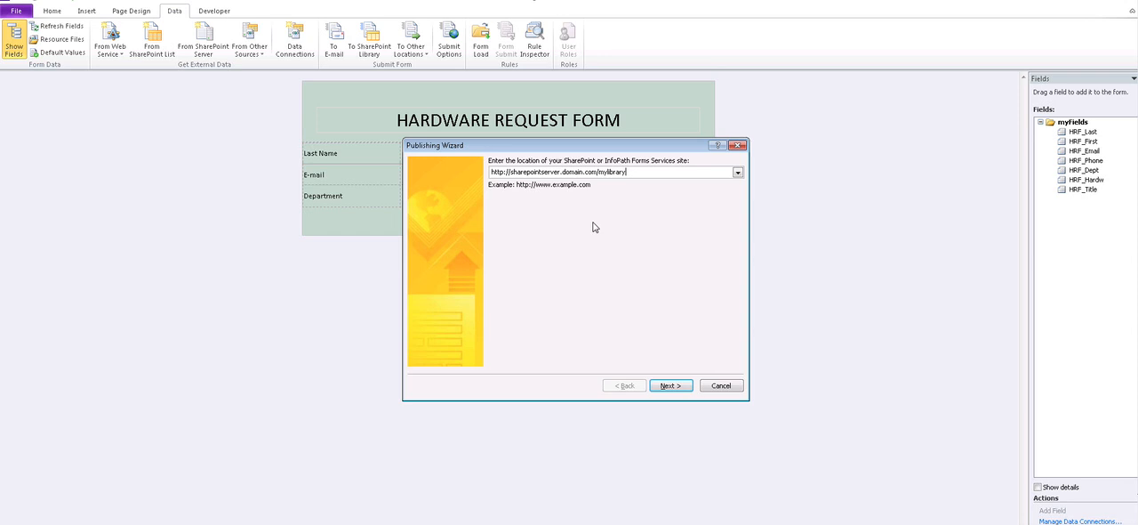
pyautogui.moveTo(650, 287)
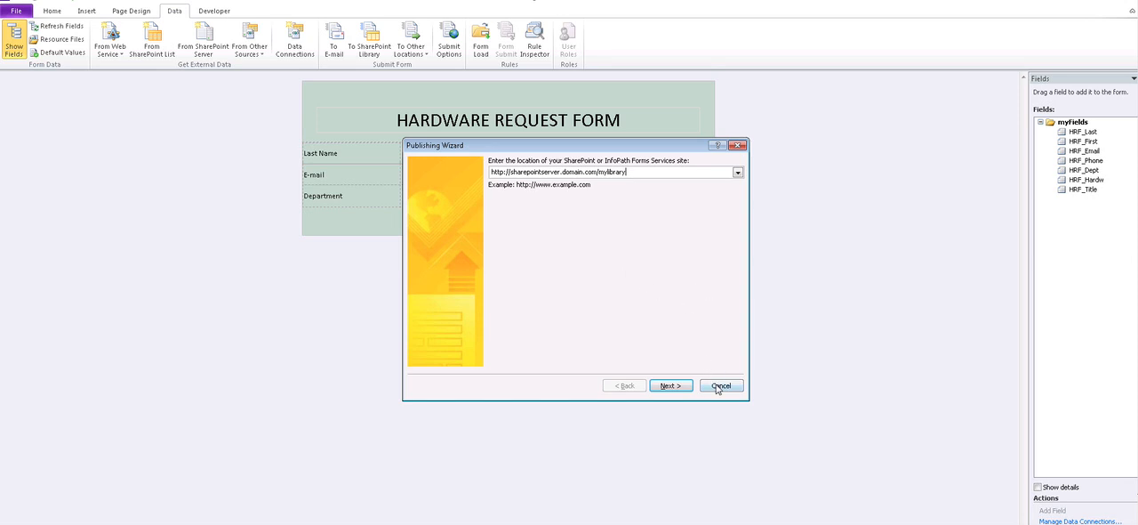
# Cancel the Publishing Wizard and place the cursor below the form's field table.
pyautogui.click(720, 385)
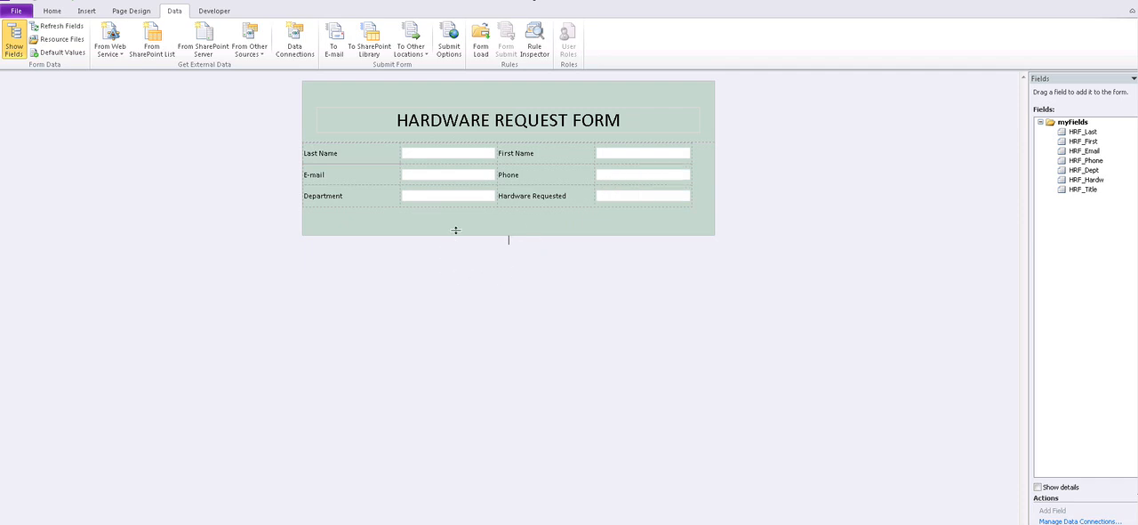
pyautogui.click(507, 221)
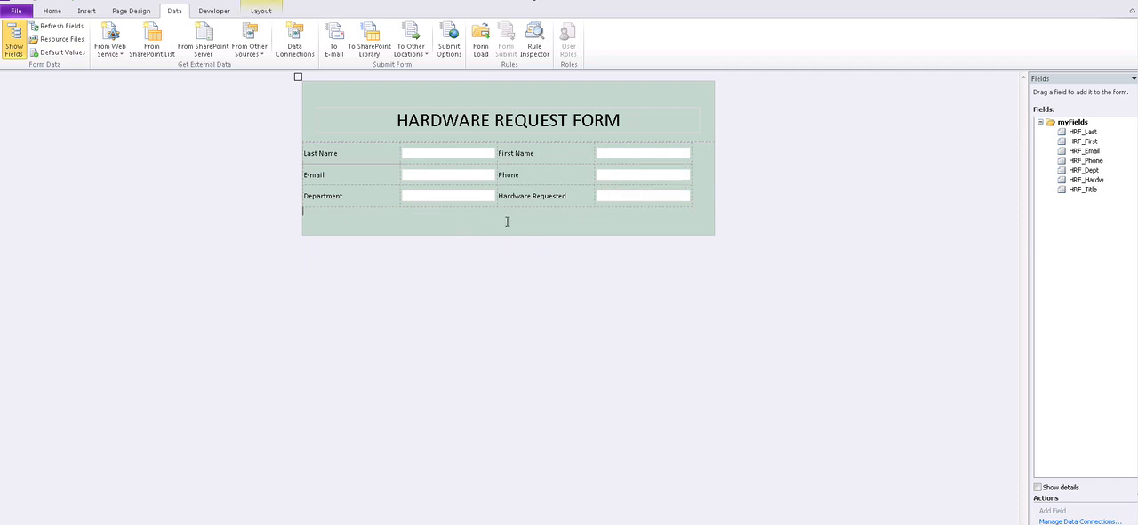
pyautogui.moveTo(655, 458)
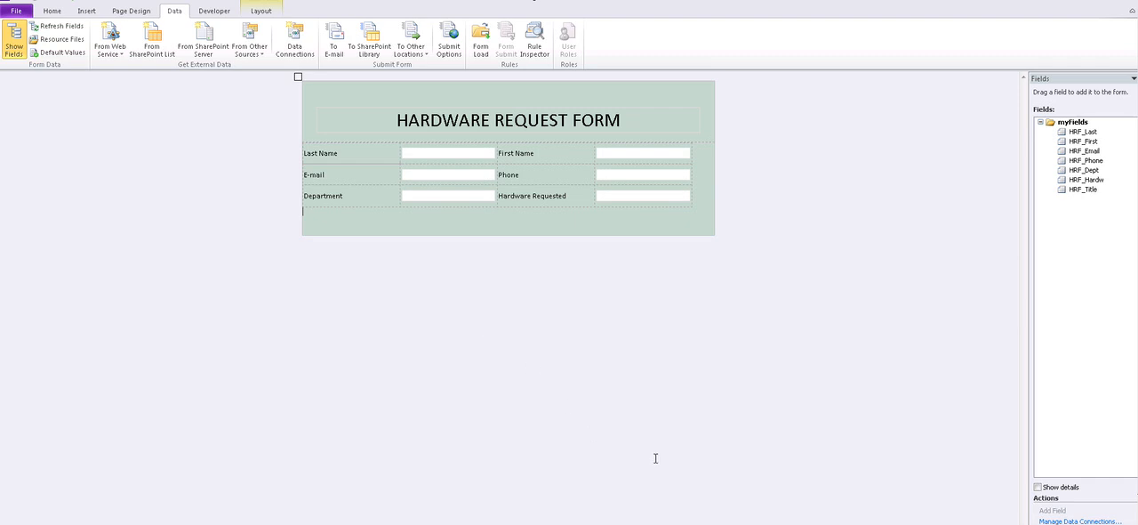
pyautogui.moveTo(748, 474)
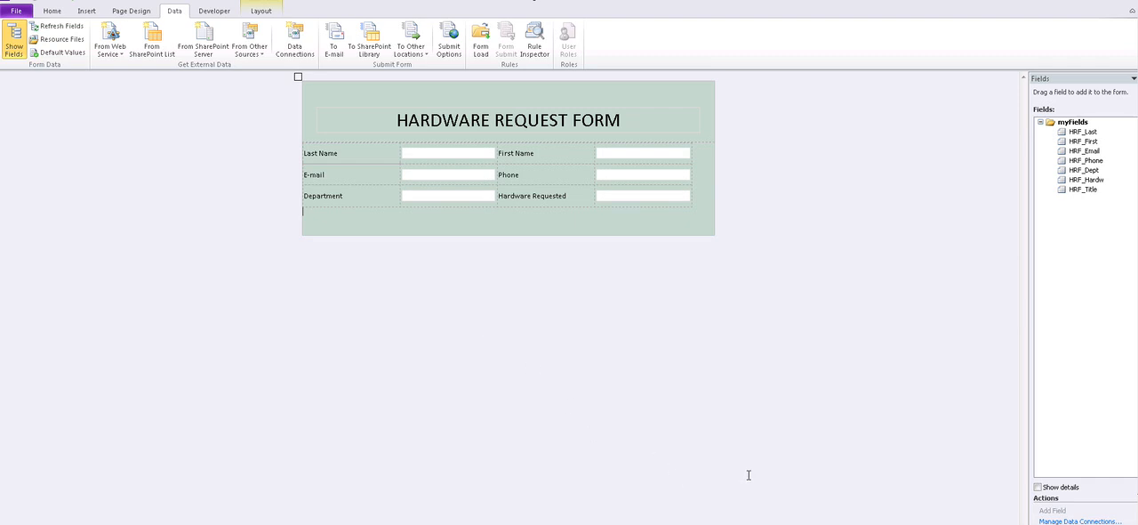